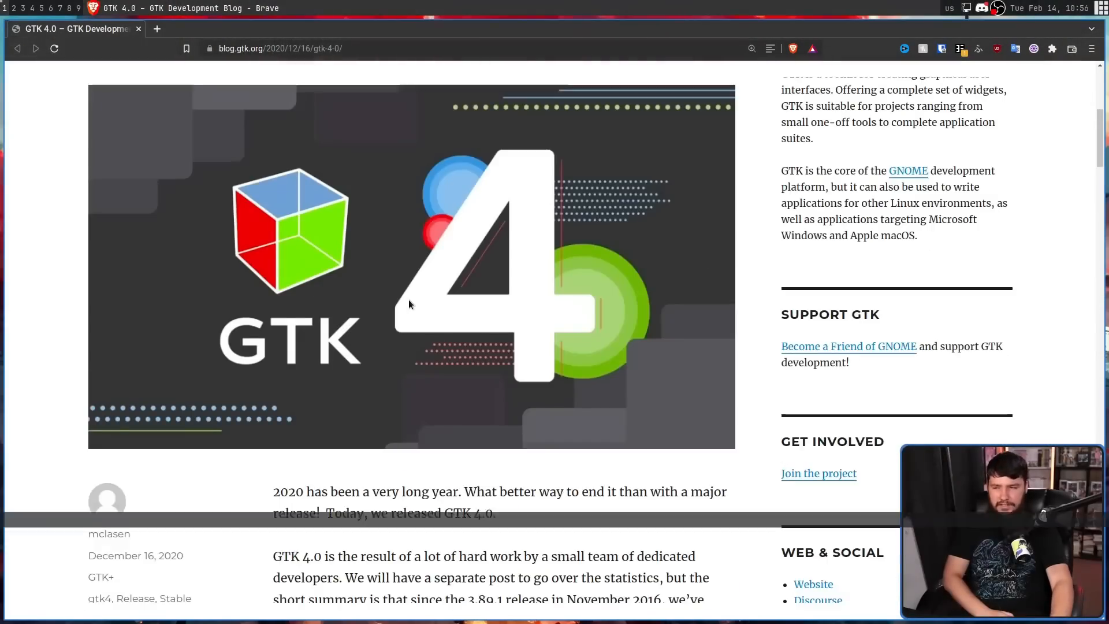
Step: Read the 'Updates from inside GTK' post down through its Icon themes and Languages sections
scroll("down", 3)
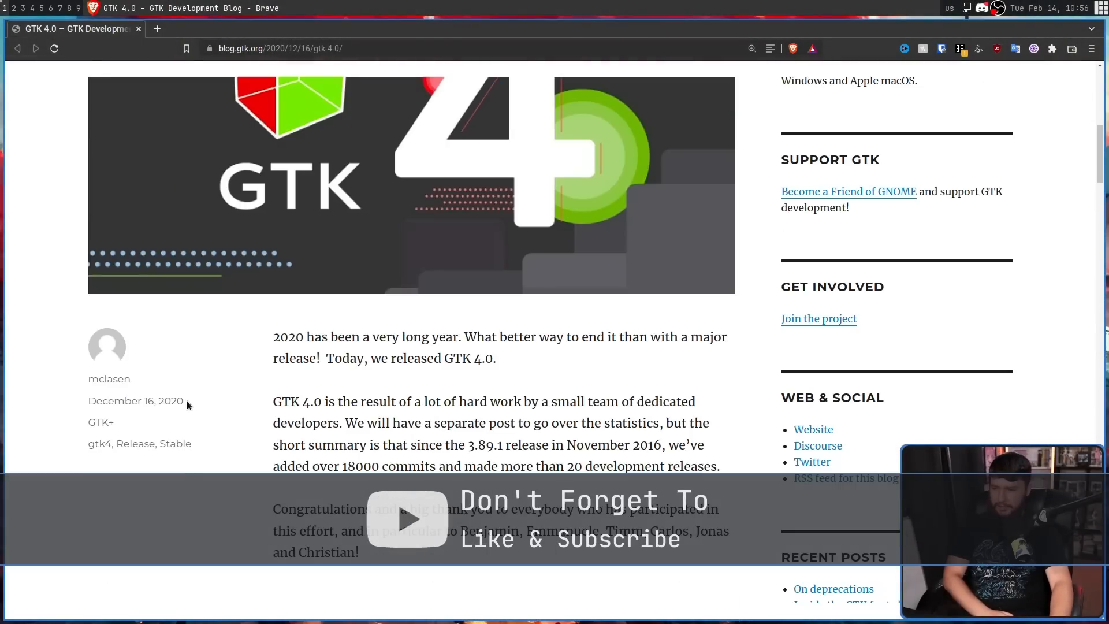
double_click(135, 400)
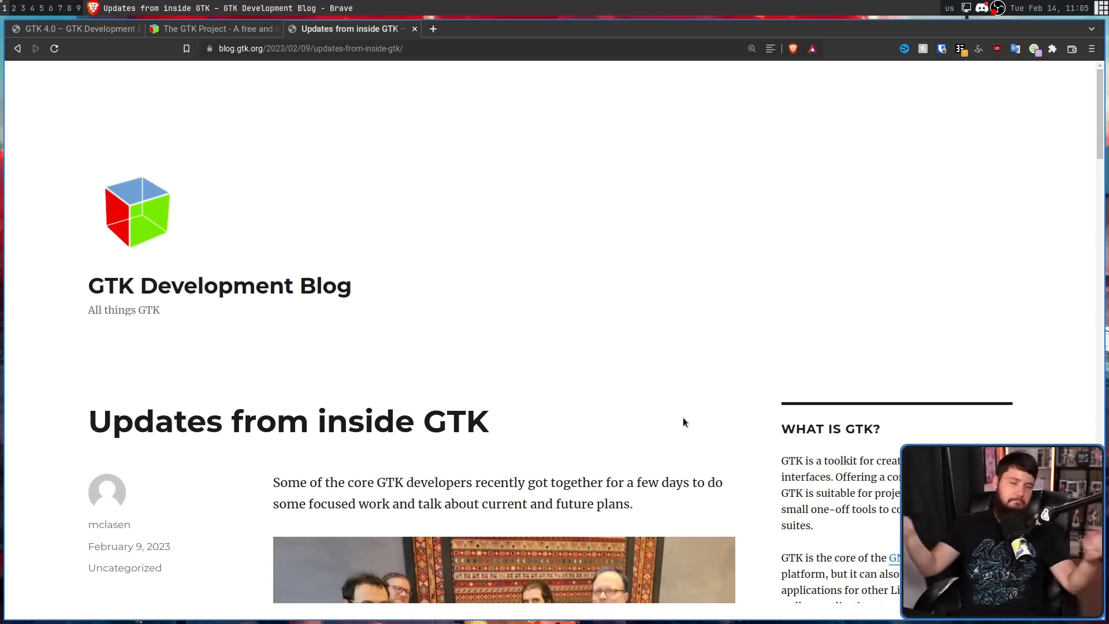
scroll("down", 3)
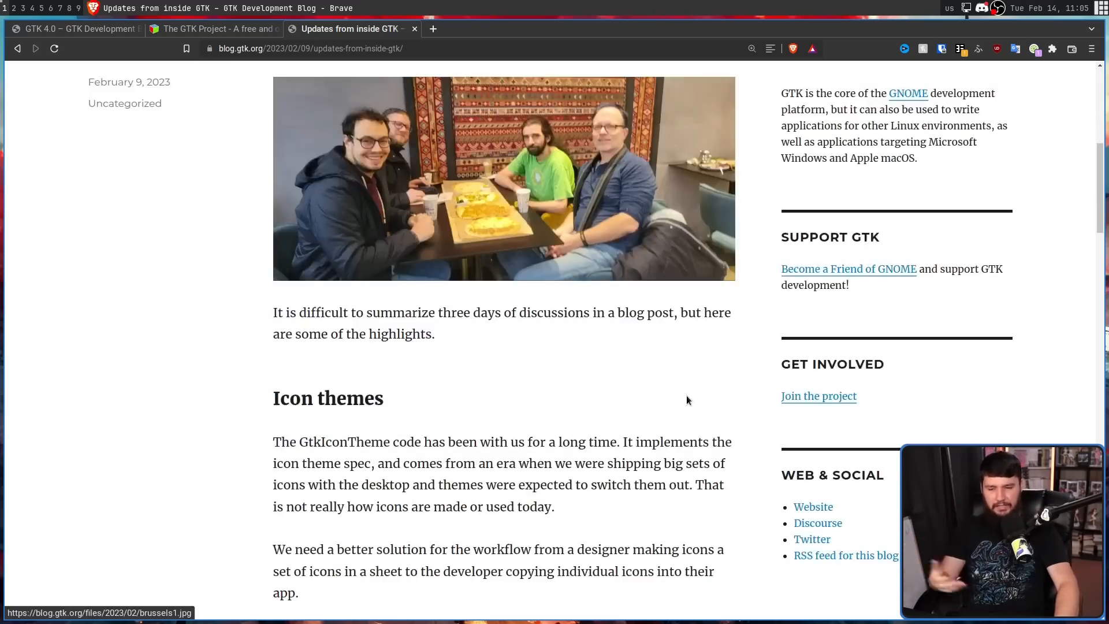
scroll("down", 3)
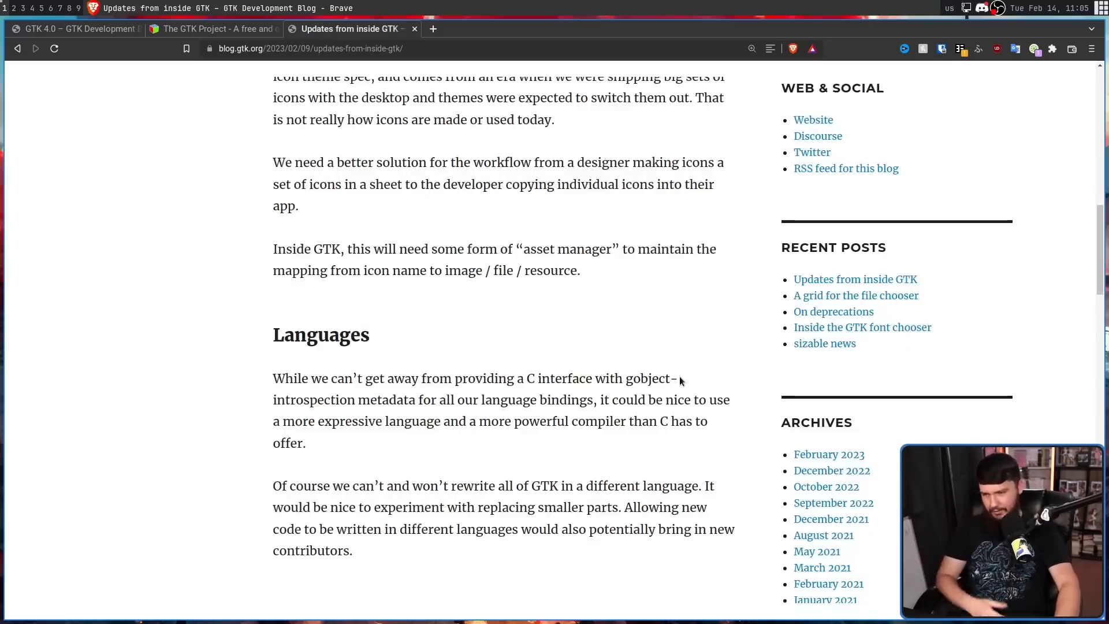
scroll("down", 3)
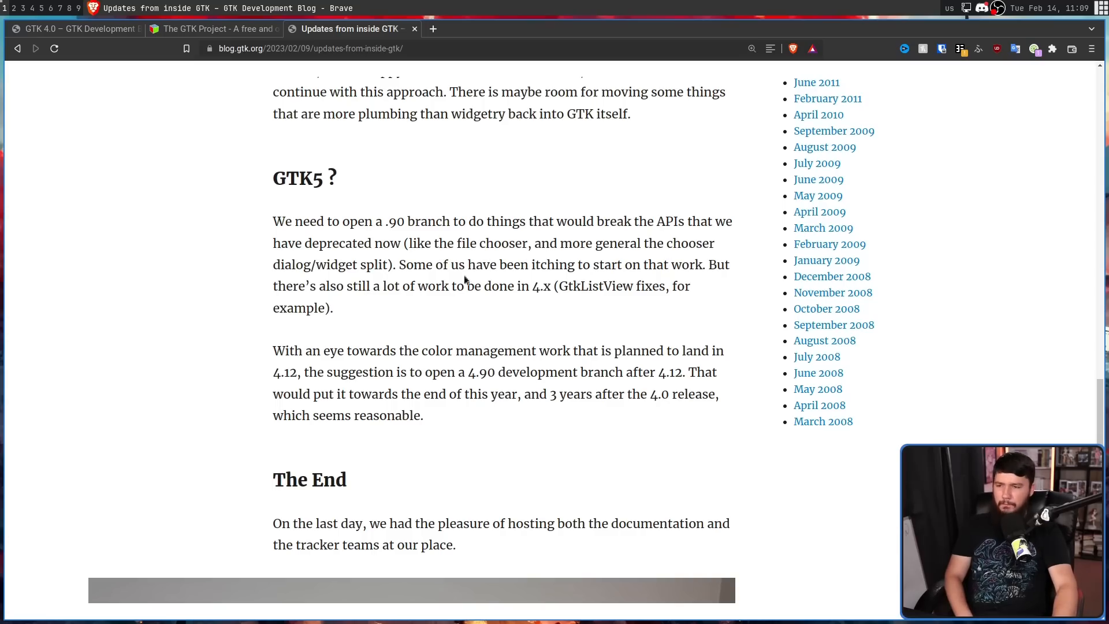
mouse_move(515, 257)
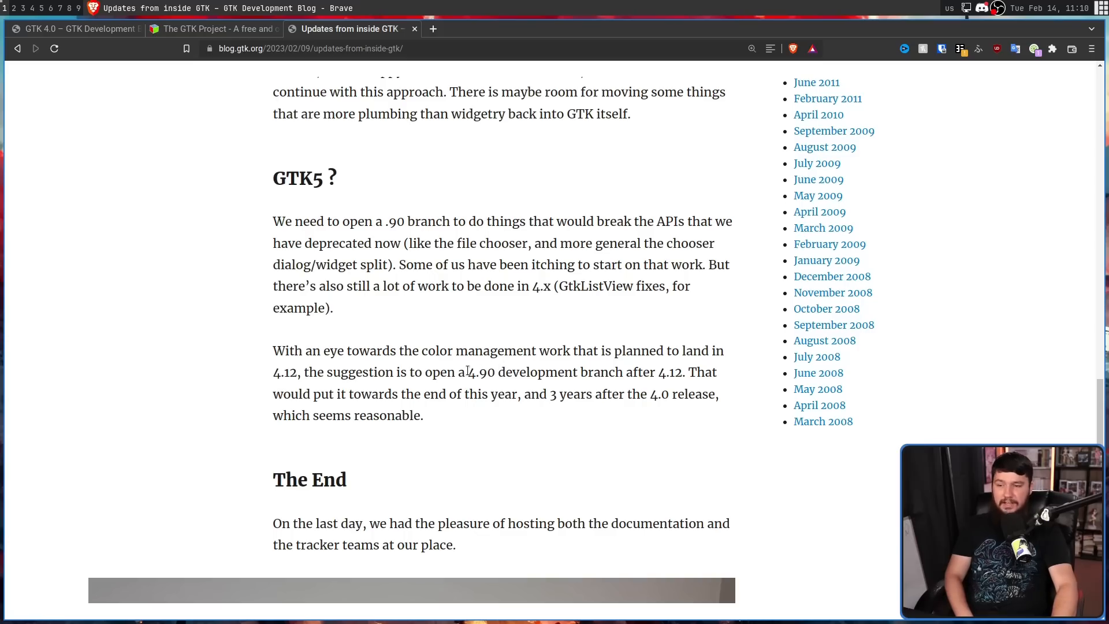
left_click_drag(468, 372, 624, 372)
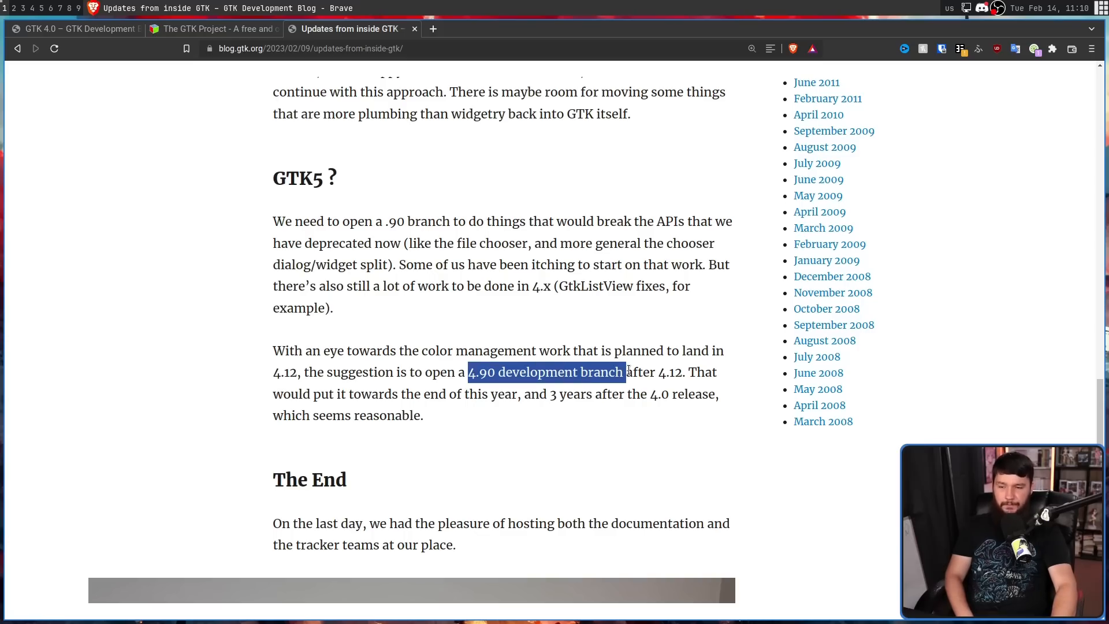
left_click_drag(625, 372, 684, 372)
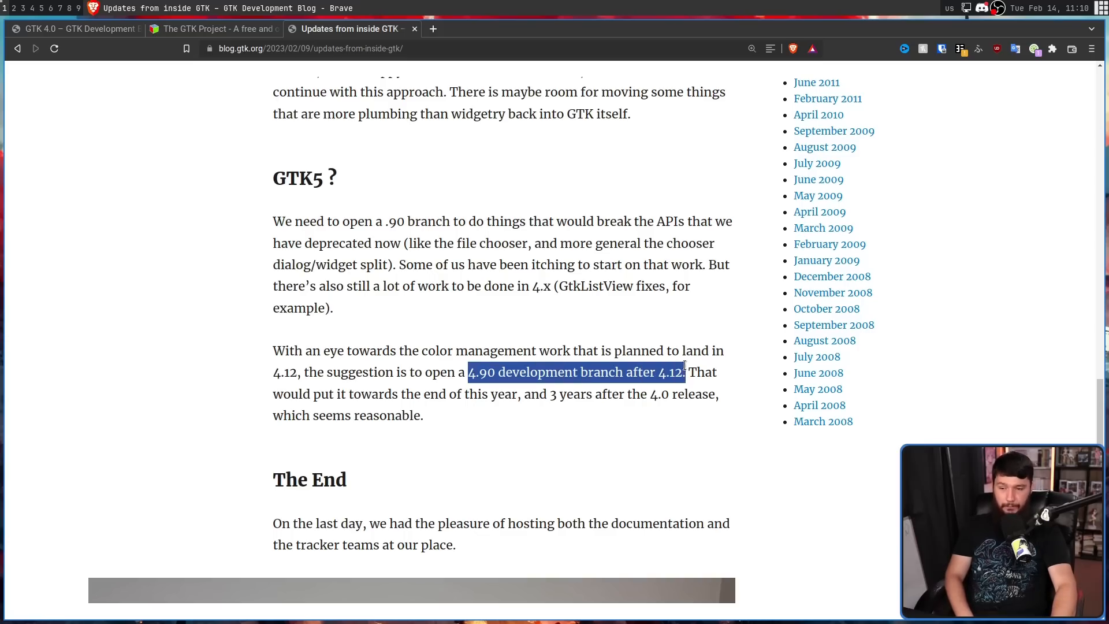
left_click(365, 397)
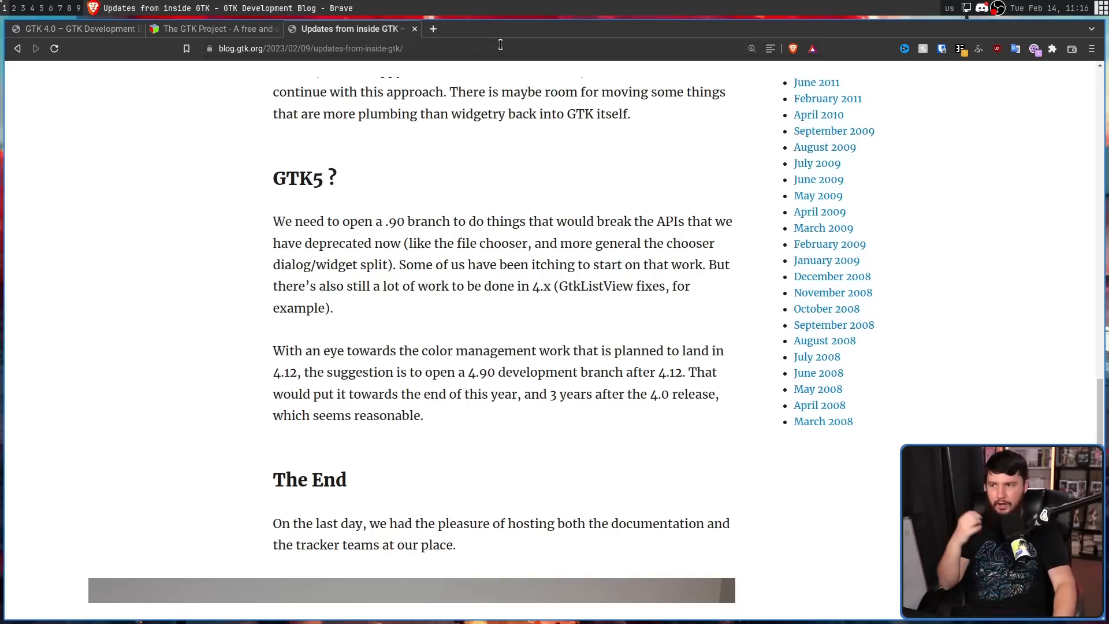
left_click(212, 28)
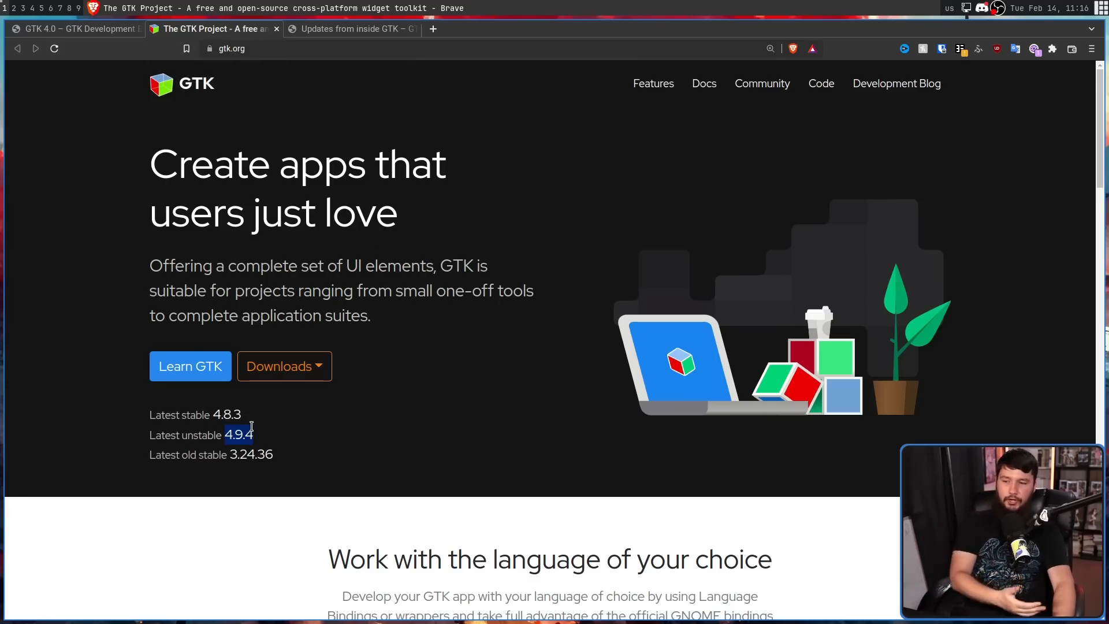
mouse_move(317, 425)
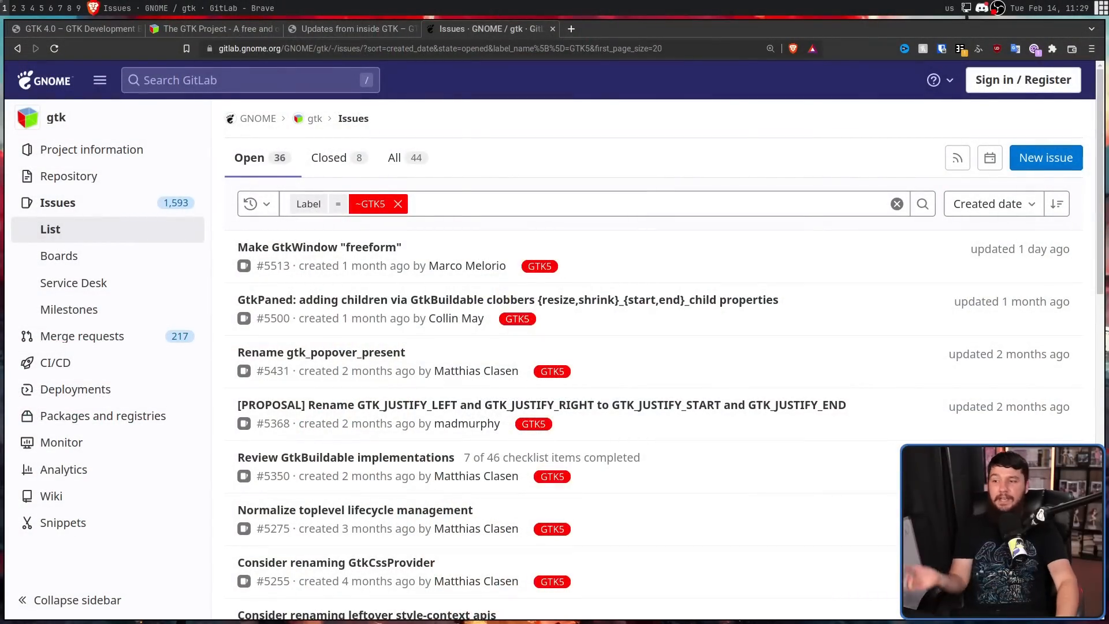
Step: Show the closed GTK5-labelled issues, then bring up 'Refactor the wayland backend' (#5251)
left_click(328, 157)
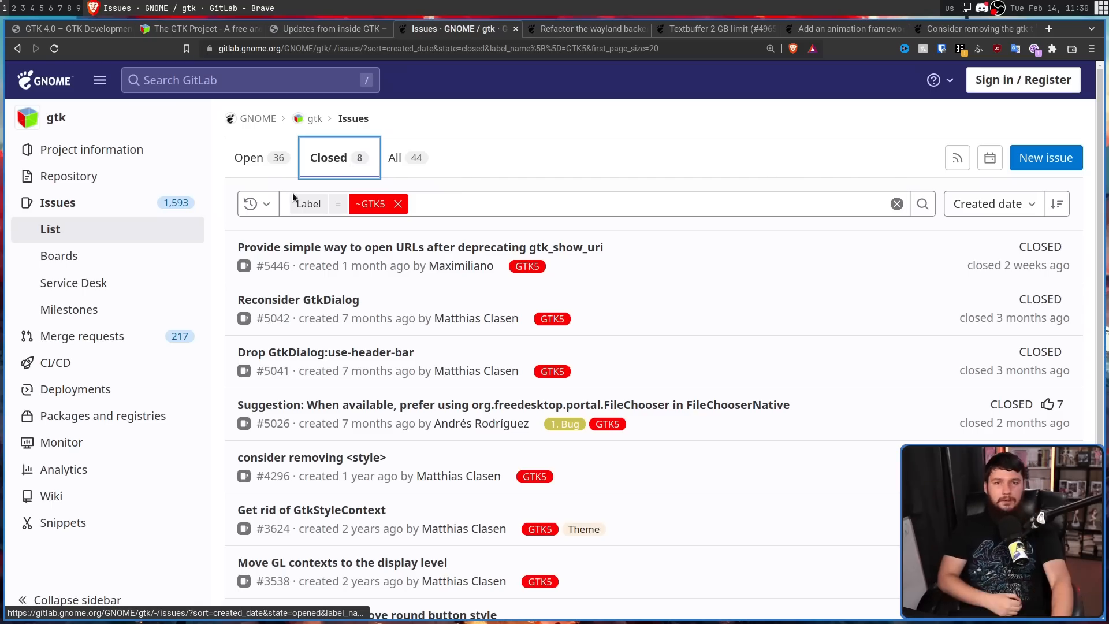
left_click(249, 157)
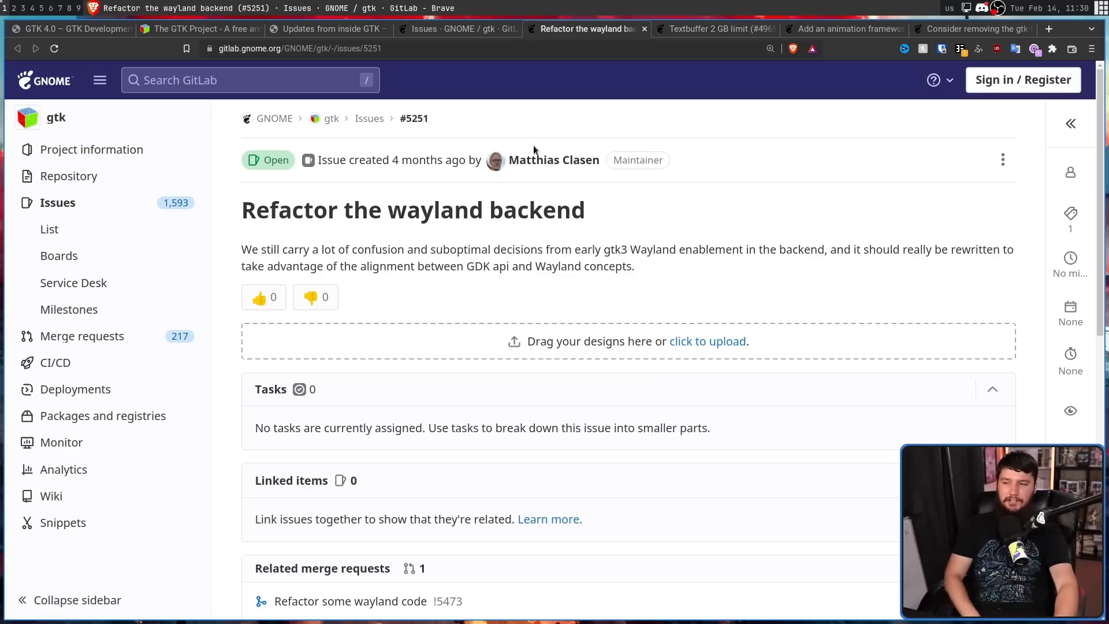
mouse_move(303, 250)
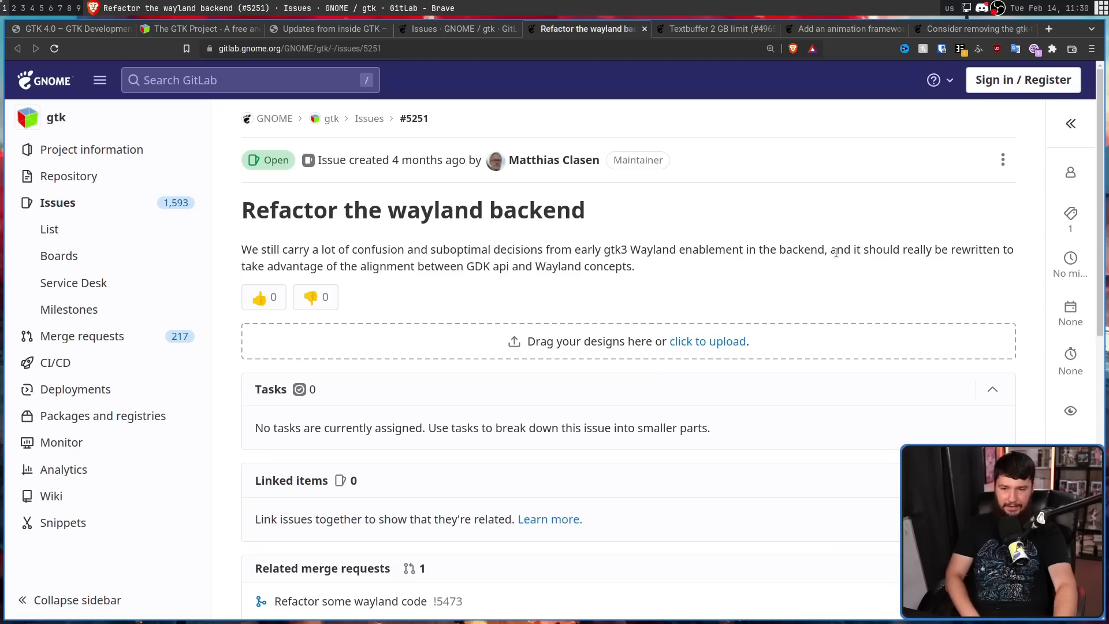
mouse_move(993, 242)
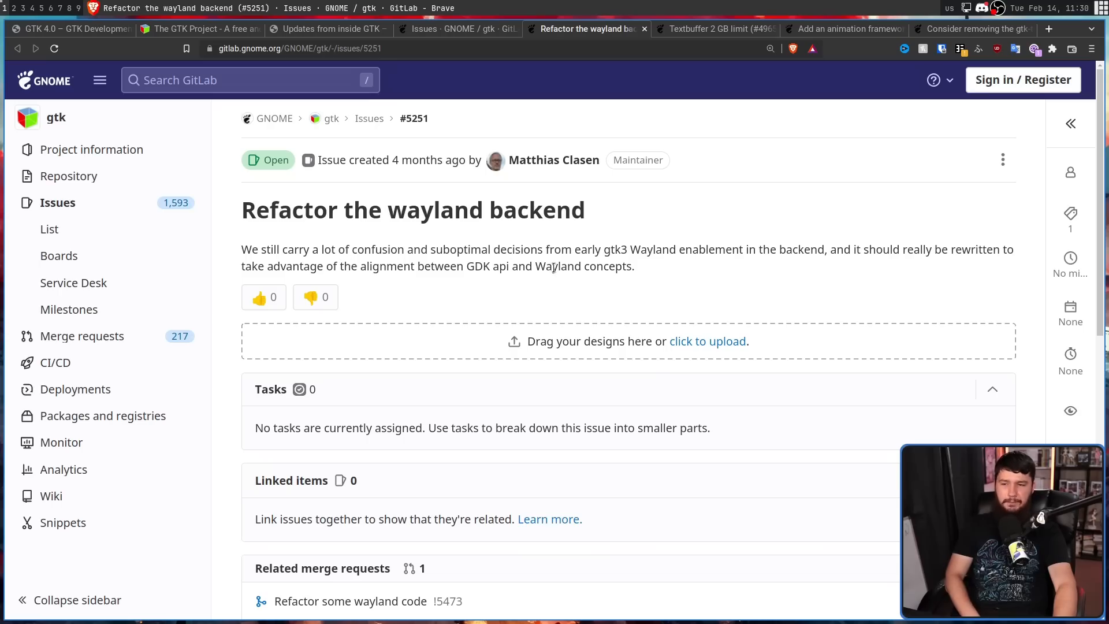
mouse_move(552, 269)
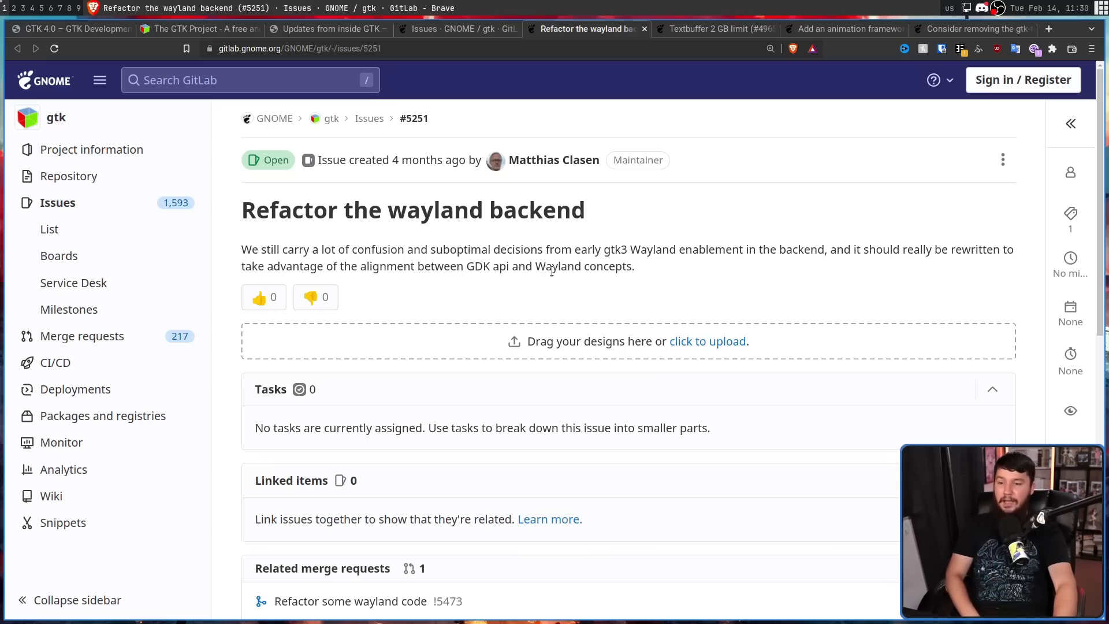
Step: Switch to the 'Textbuffer 2 GB limit' issue (#4965)
left_click(716, 29)
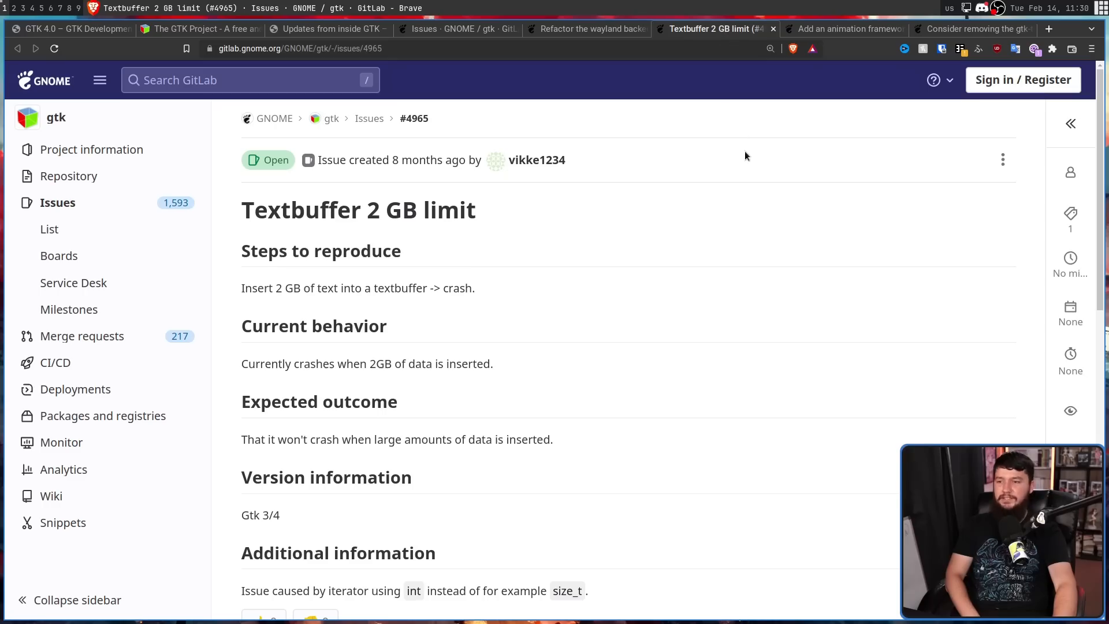
mouse_move(748, 193)
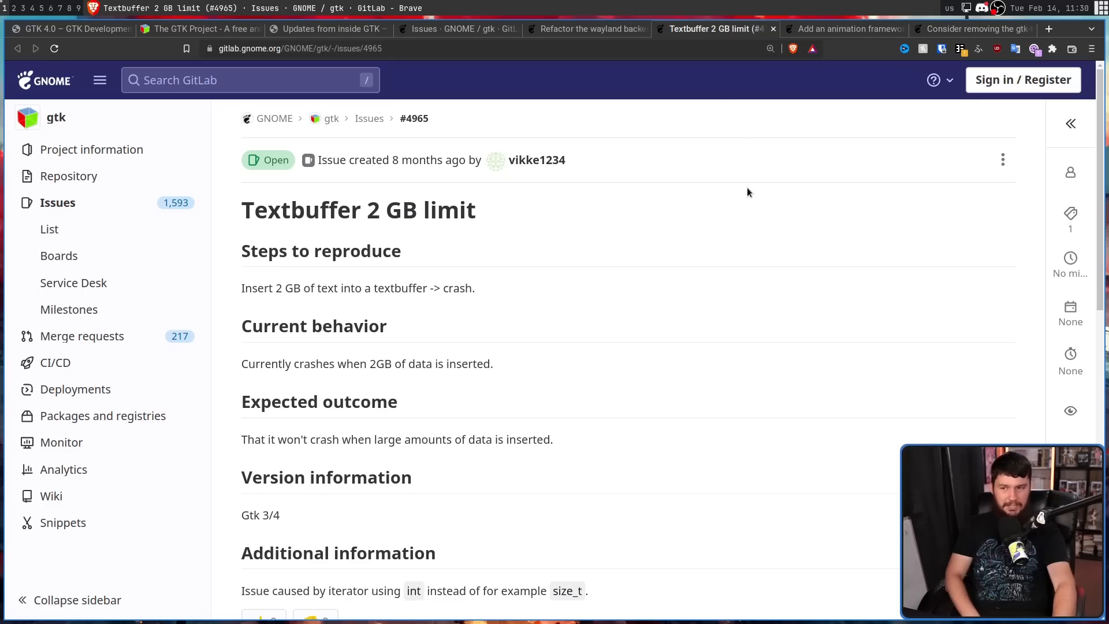
mouse_move(740, 198)
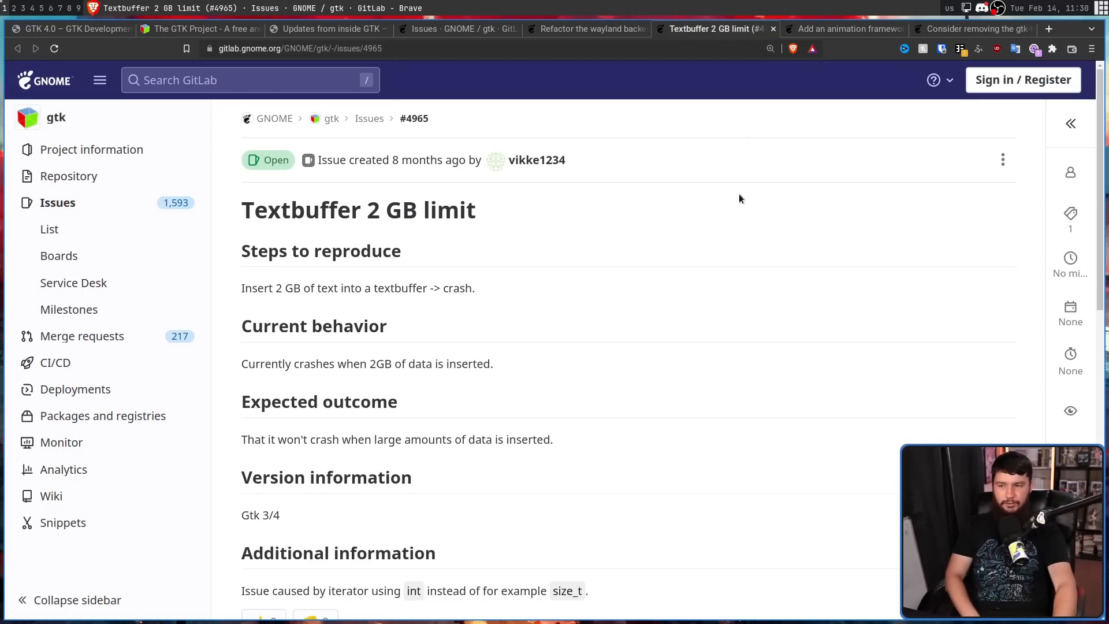
mouse_move(737, 228)
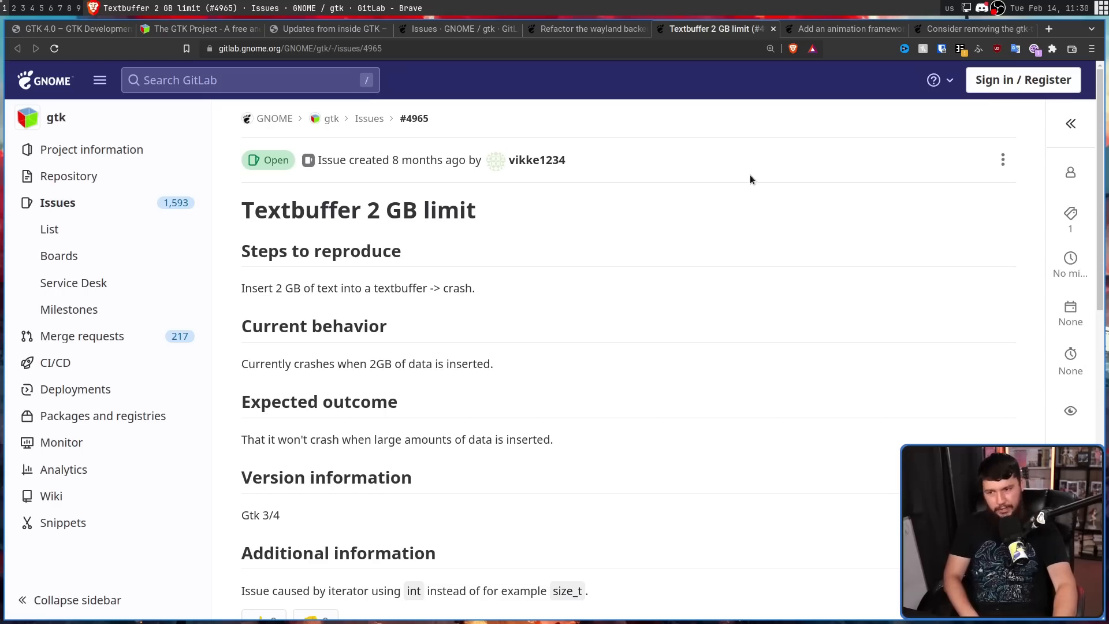
Step: Switch to the 'Add an animation framework' issue (#1657)
left_click(844, 29)
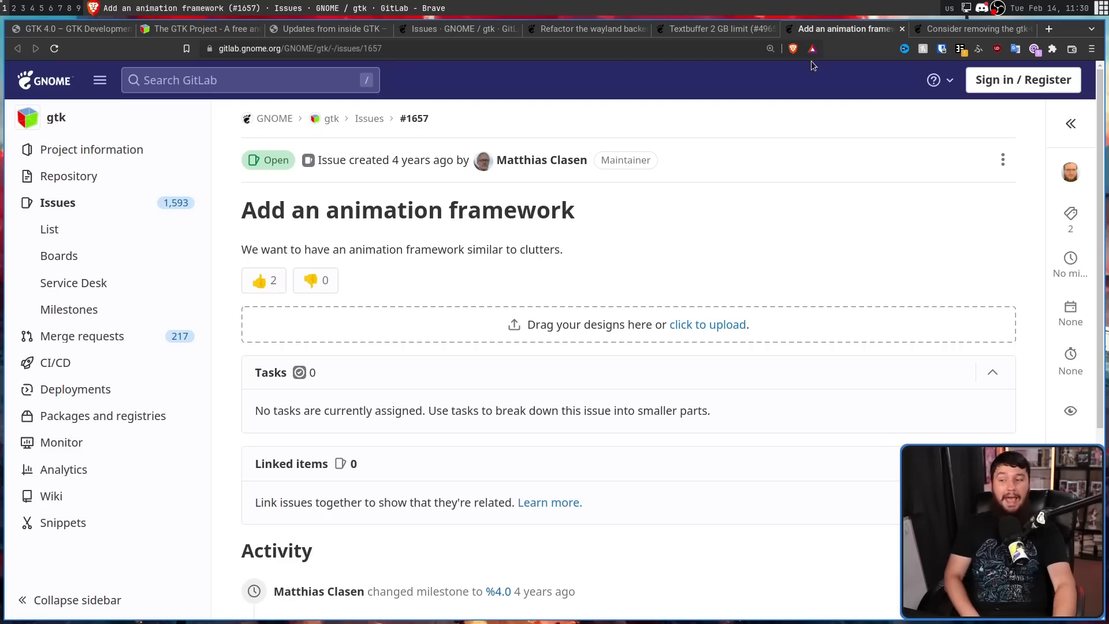
mouse_move(462, 158)
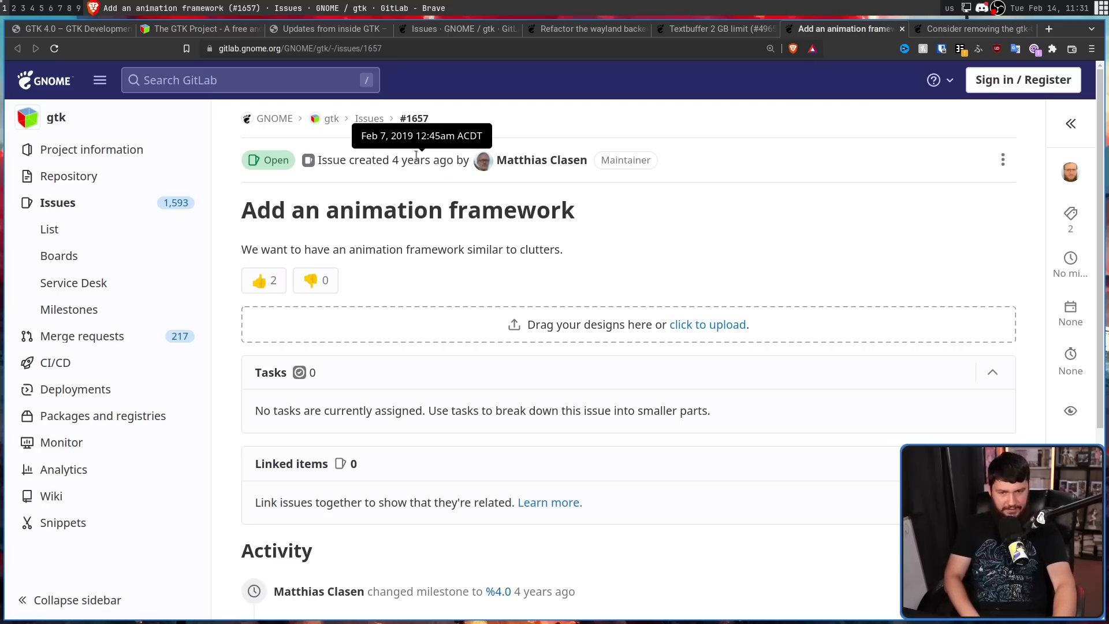
mouse_move(446, 283)
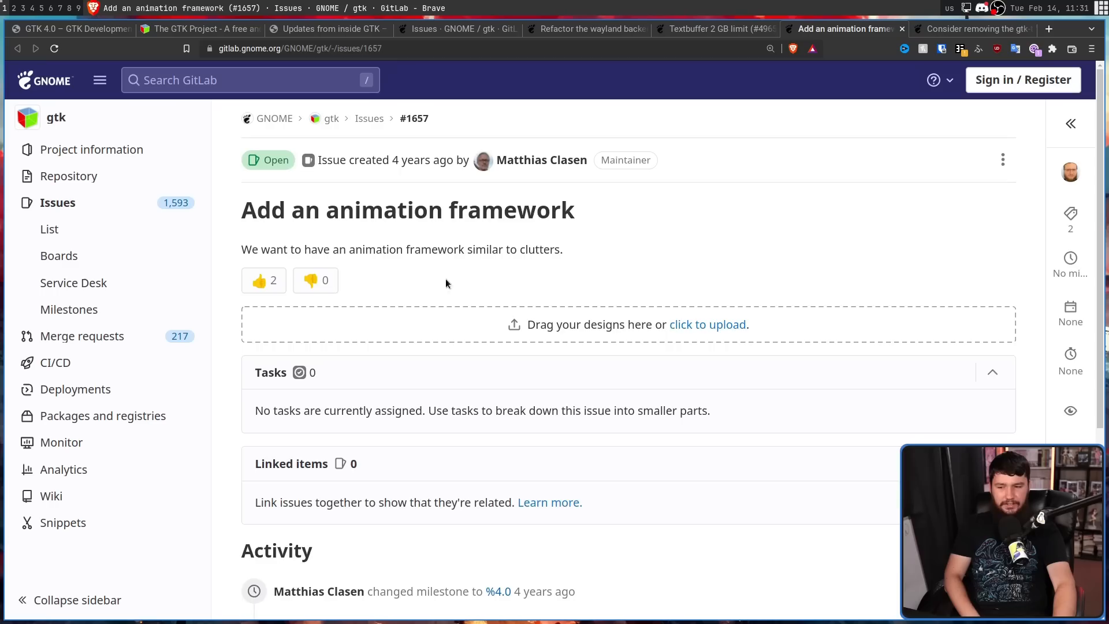
Step: Read issue #1657, then bring up 'Consider removing the gtk-theme-name setting' (#3586)
scroll("down", 3)
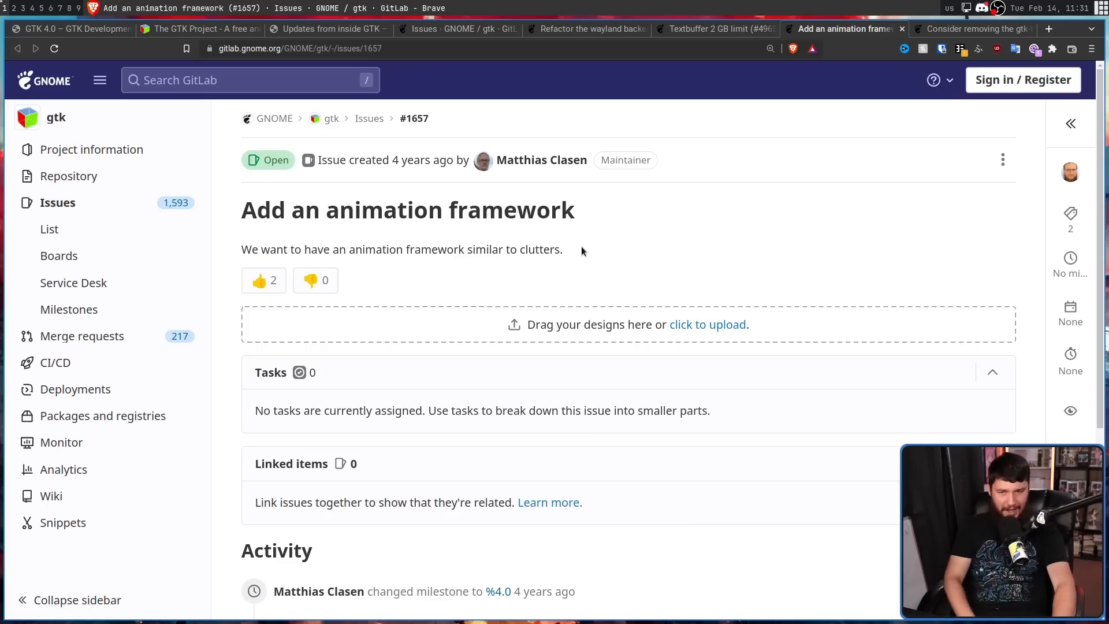
scroll("down", 3)
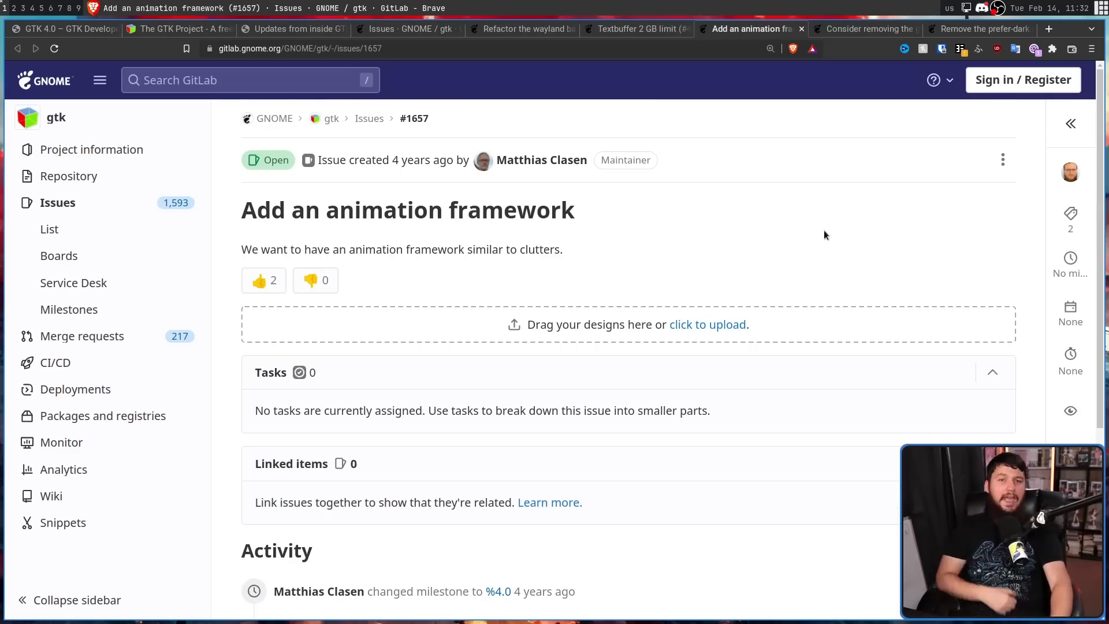
left_click(863, 29)
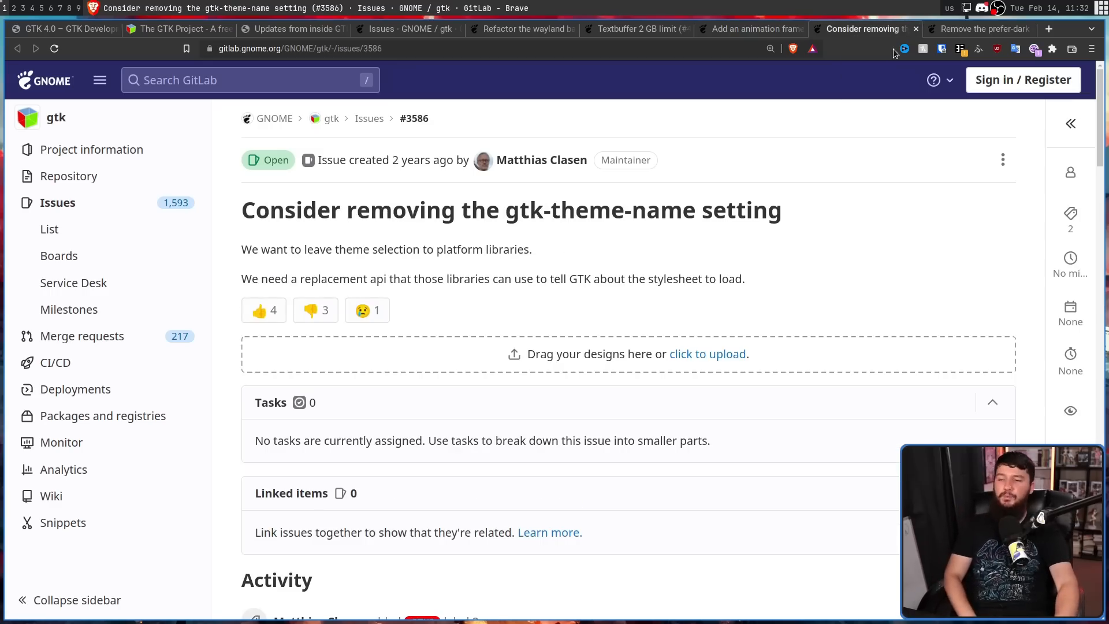
mouse_move(840, 139)
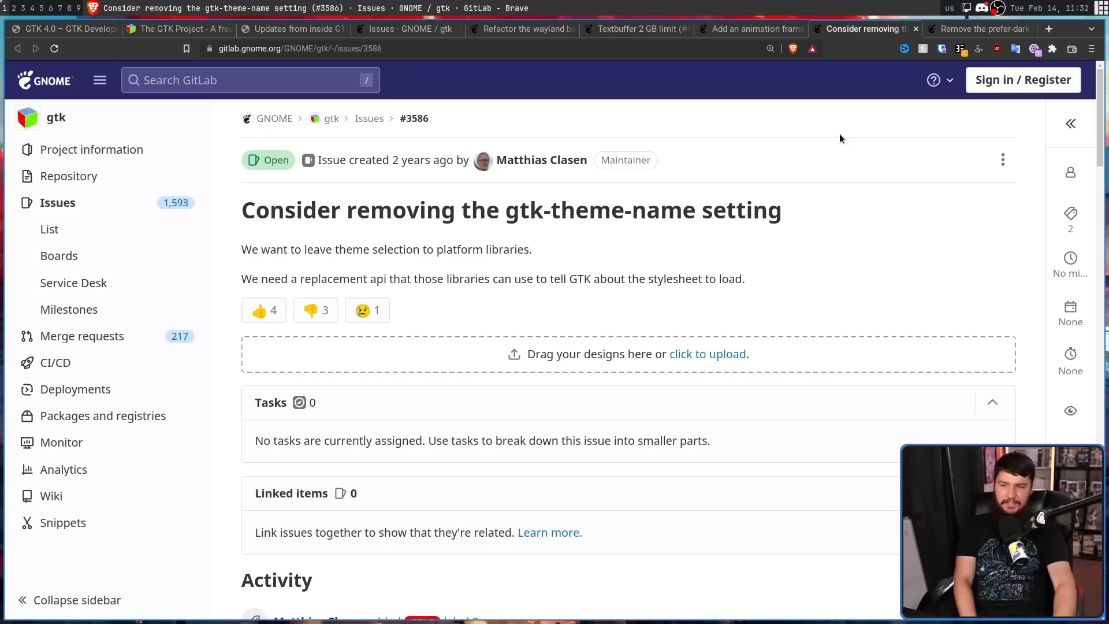
mouse_move(853, 134)
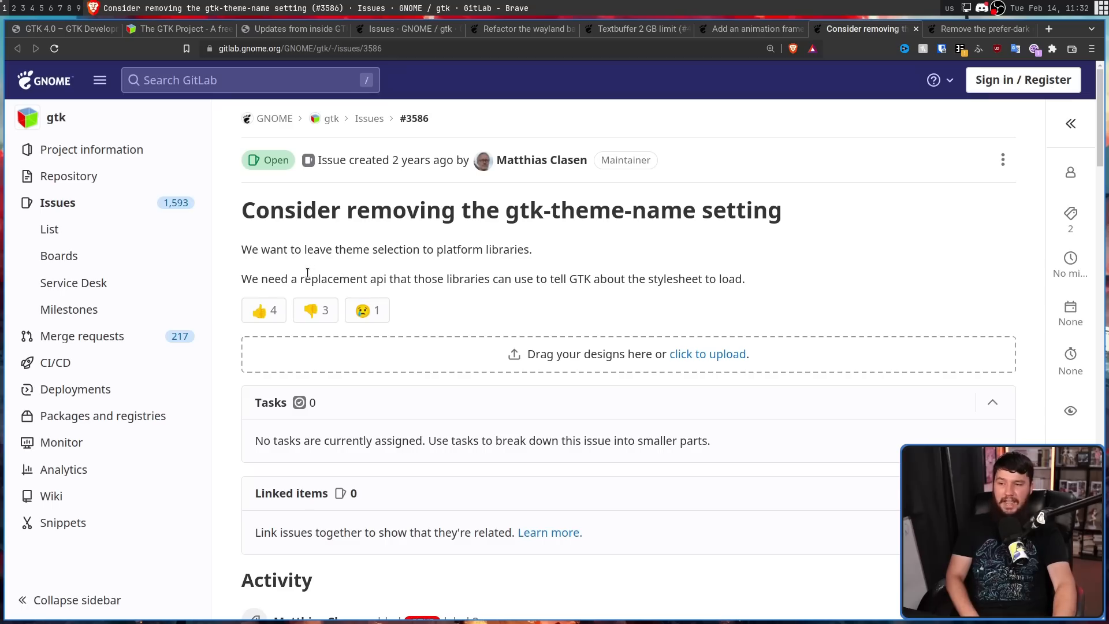
mouse_move(544, 258)
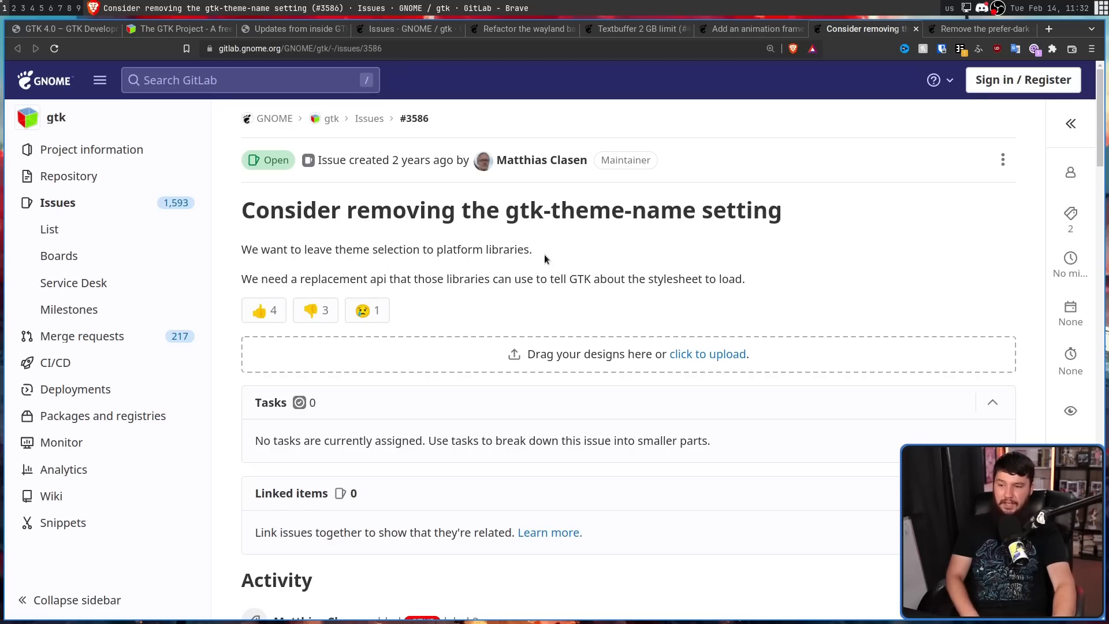
mouse_move(638, 233)
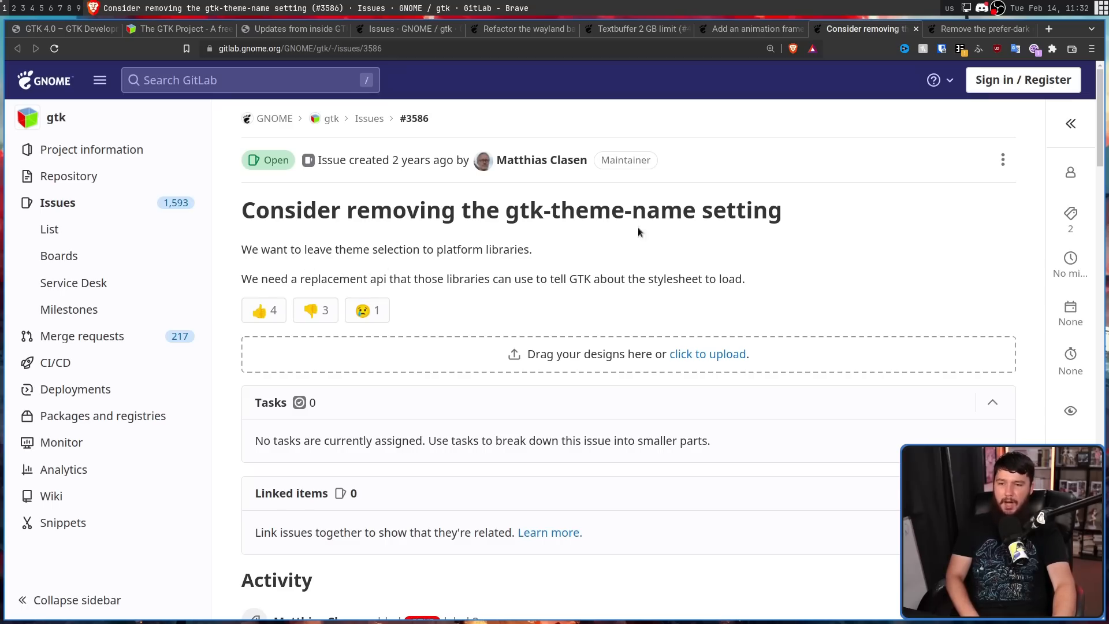
Step: Switch to the 'Remove the prefer-dark setting' issue (#3584)
left_click(976, 29)
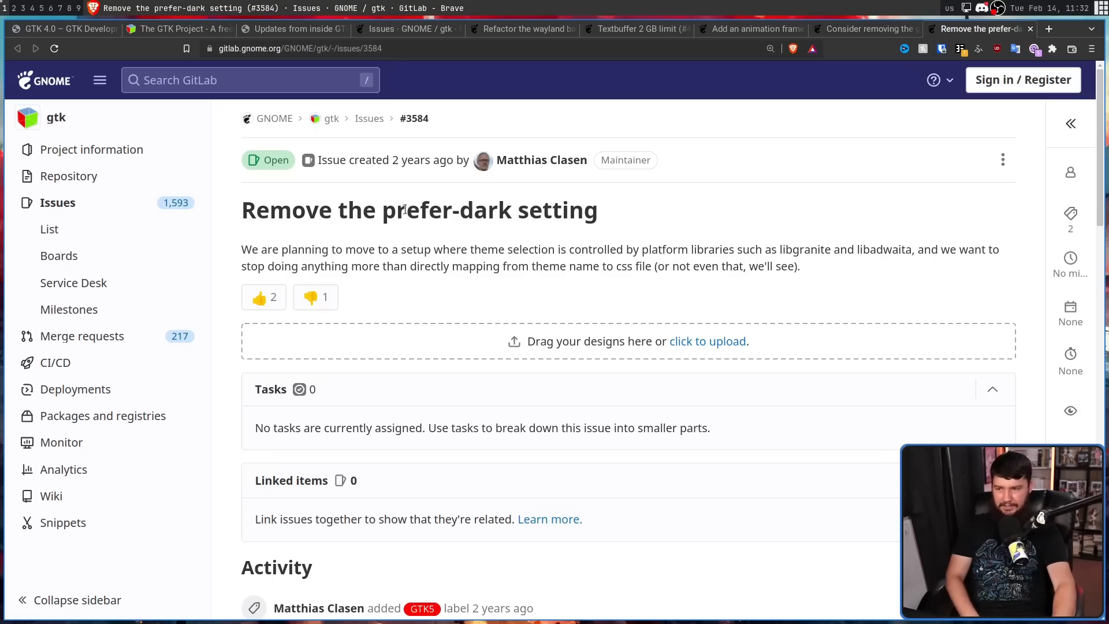
mouse_move(489, 241)
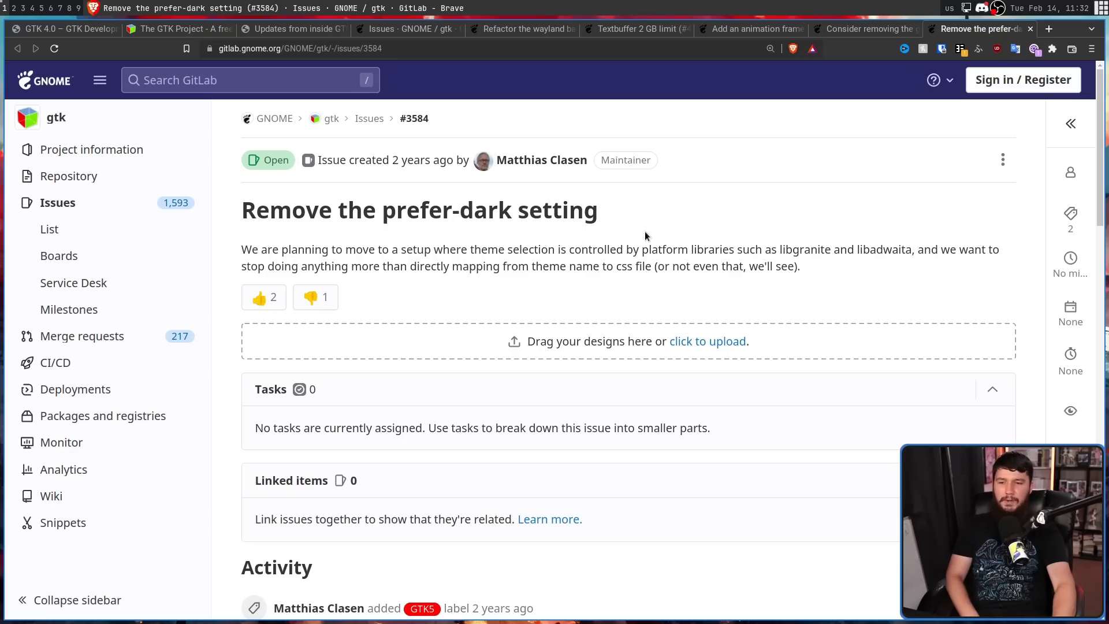
mouse_move(881, 237)
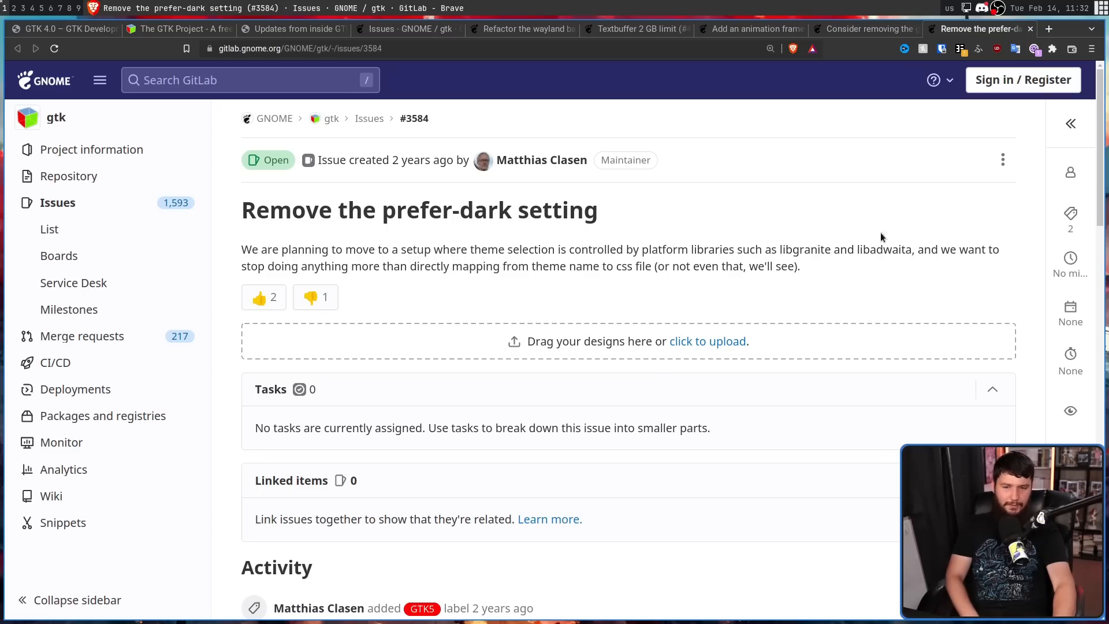
mouse_move(947, 261)
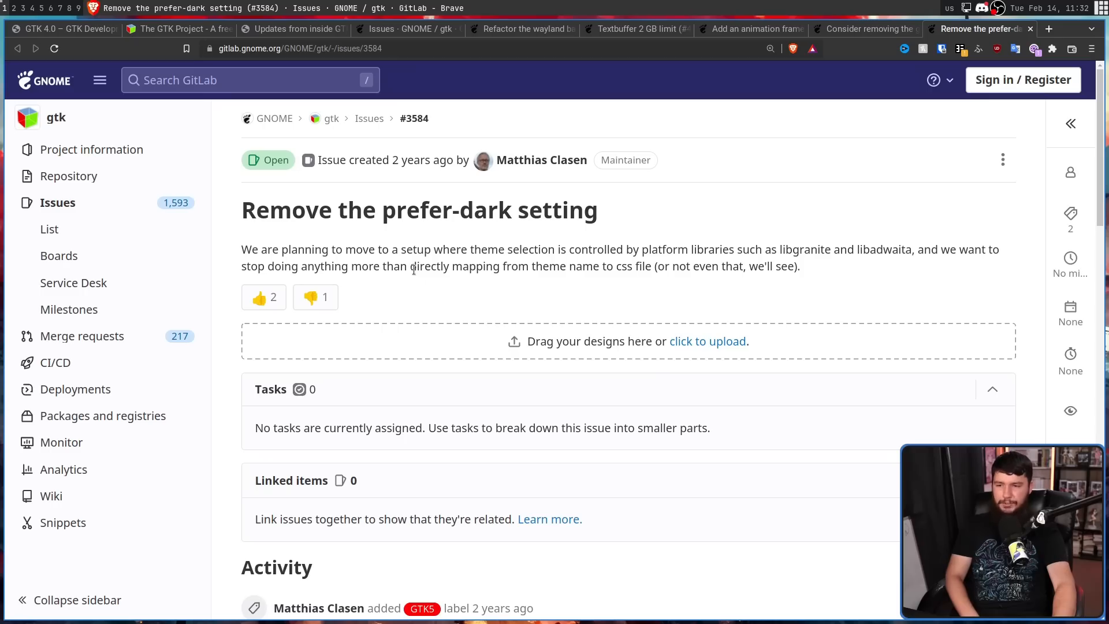
mouse_move(473, 256)
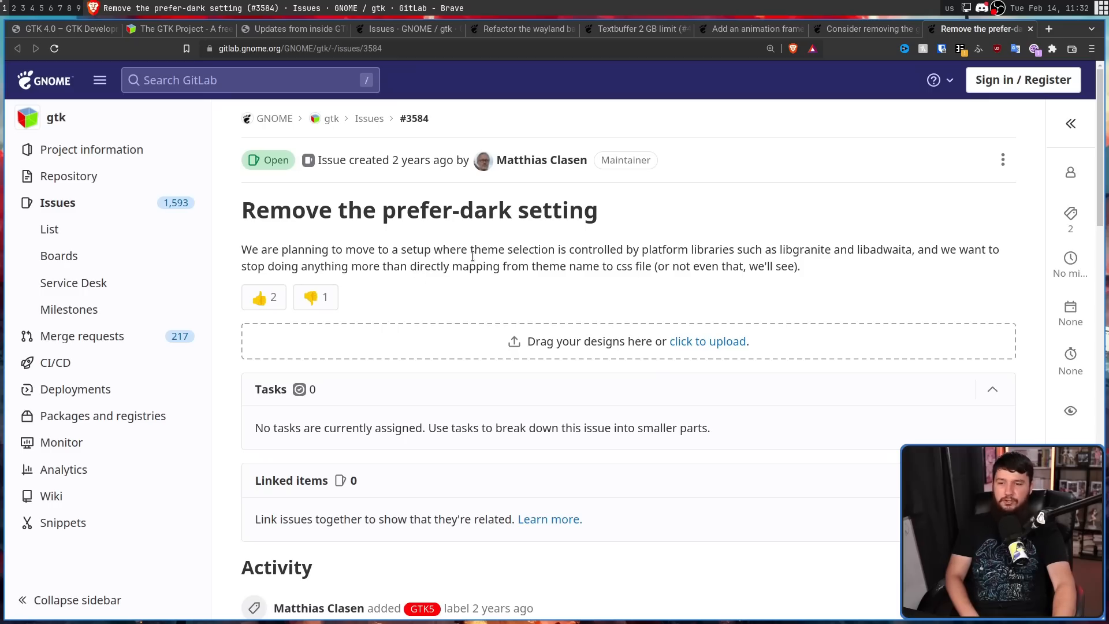
mouse_move(745, 260)
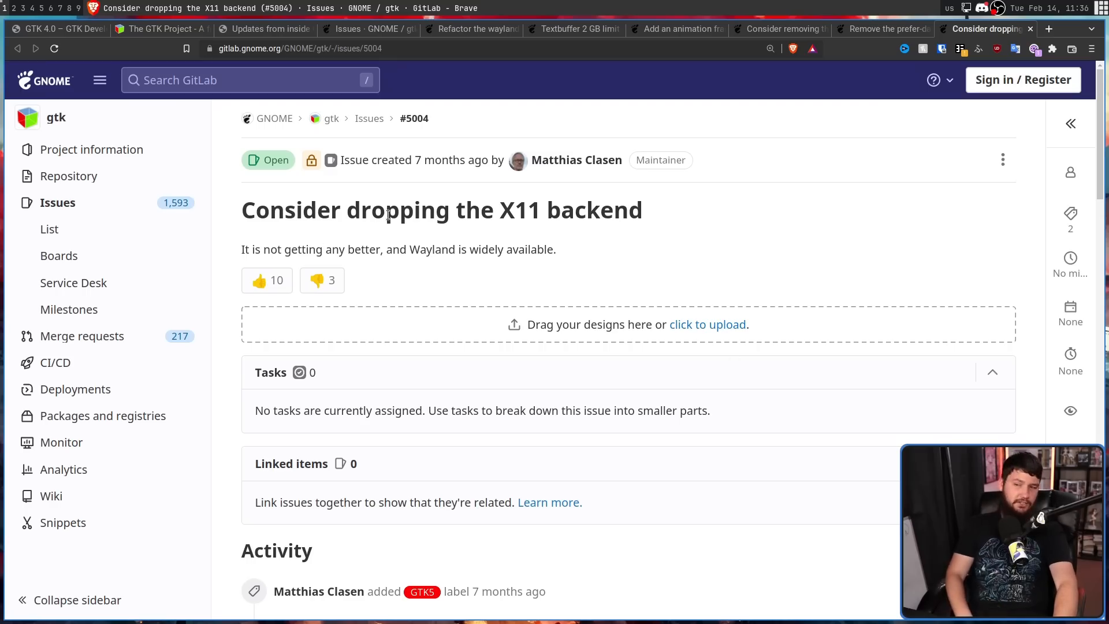
mouse_move(558, 267)
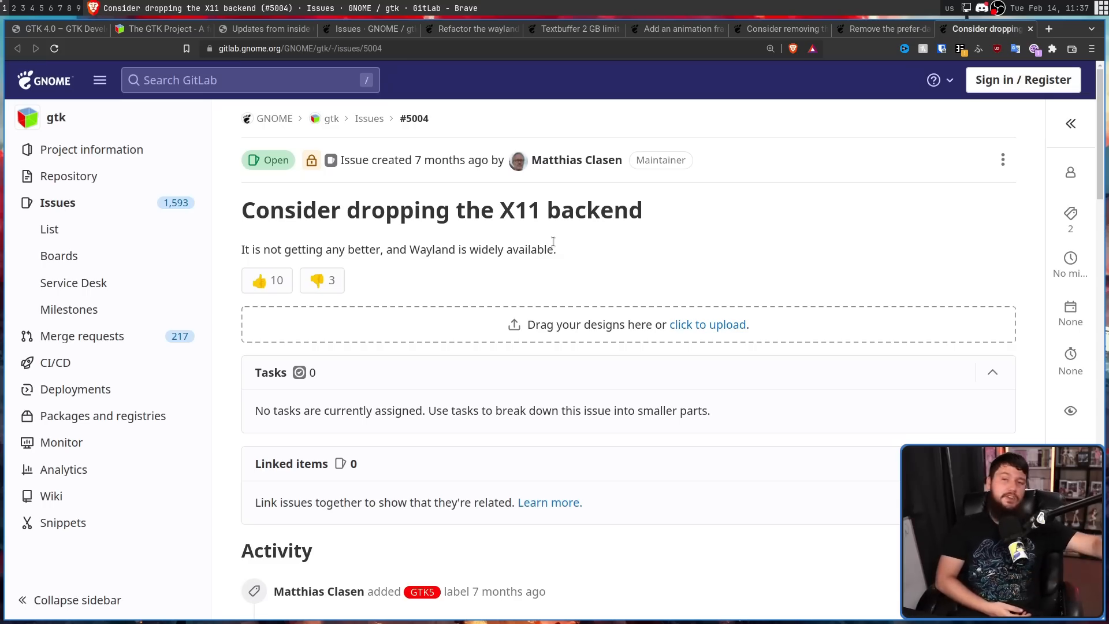
mouse_move(632, 230)
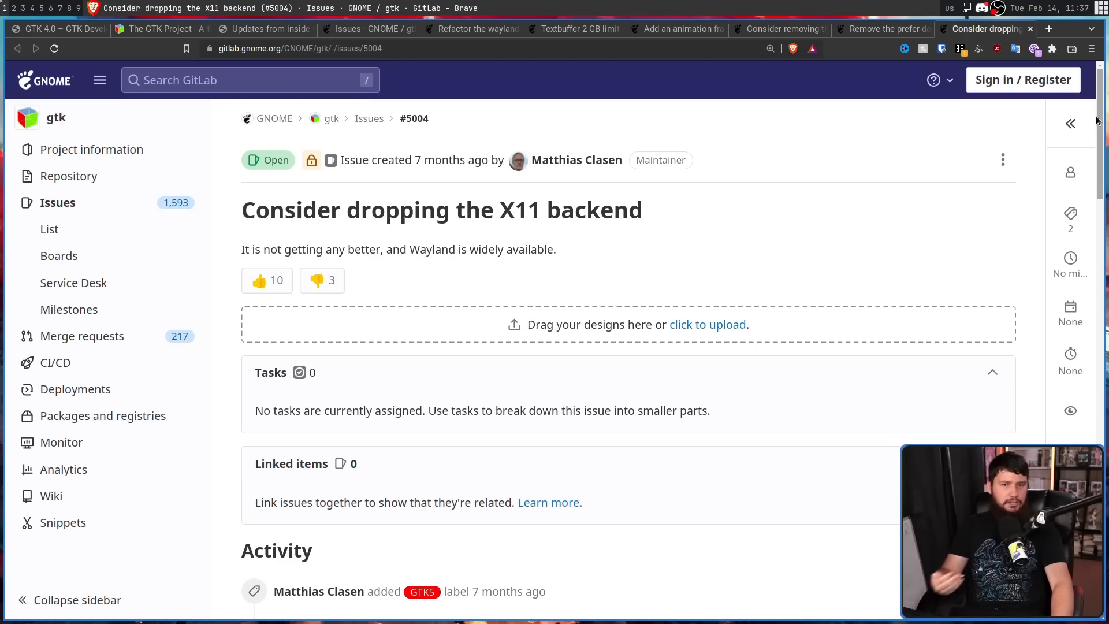
Step: Read issue #5004's comments to the end, including the lock notice and GTK 5 planning outcome
scroll("down", 3)
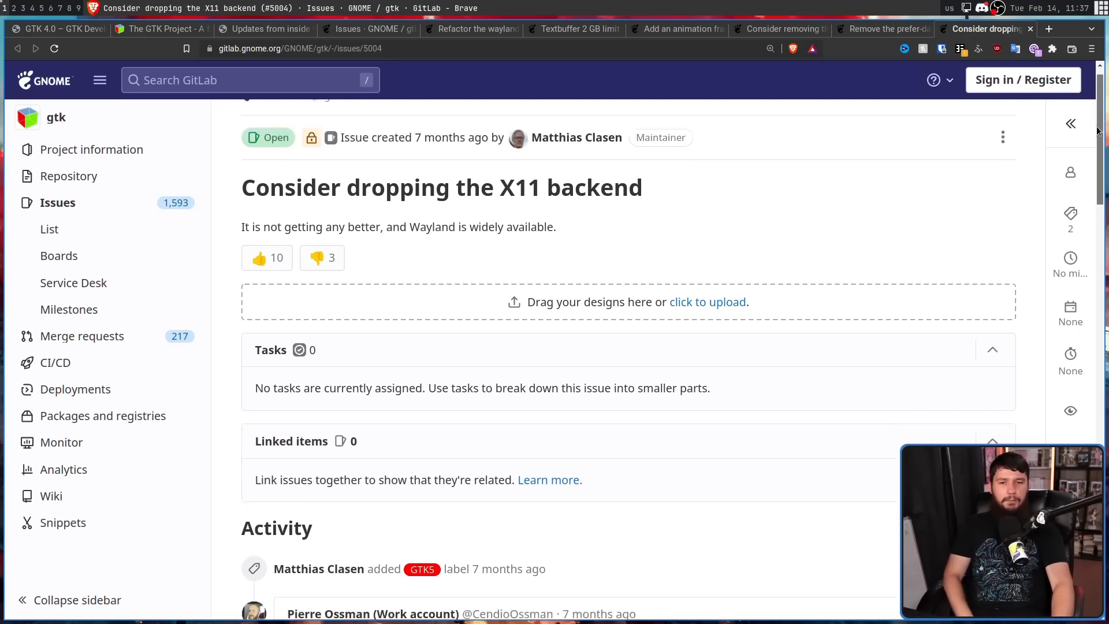
scroll("down", 3)
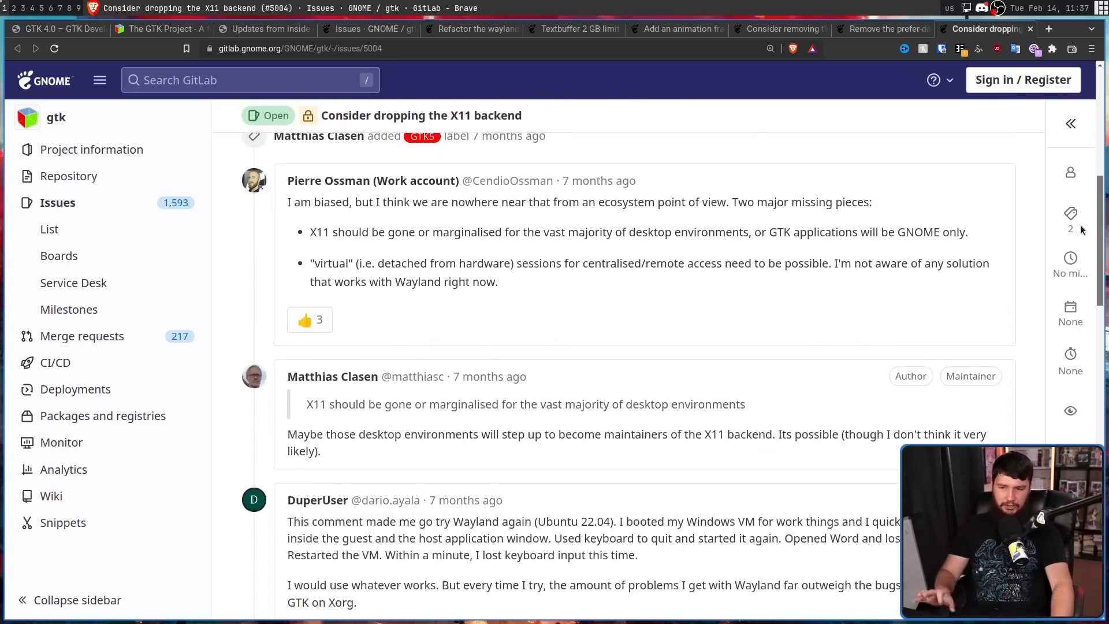
scroll("down", 3)
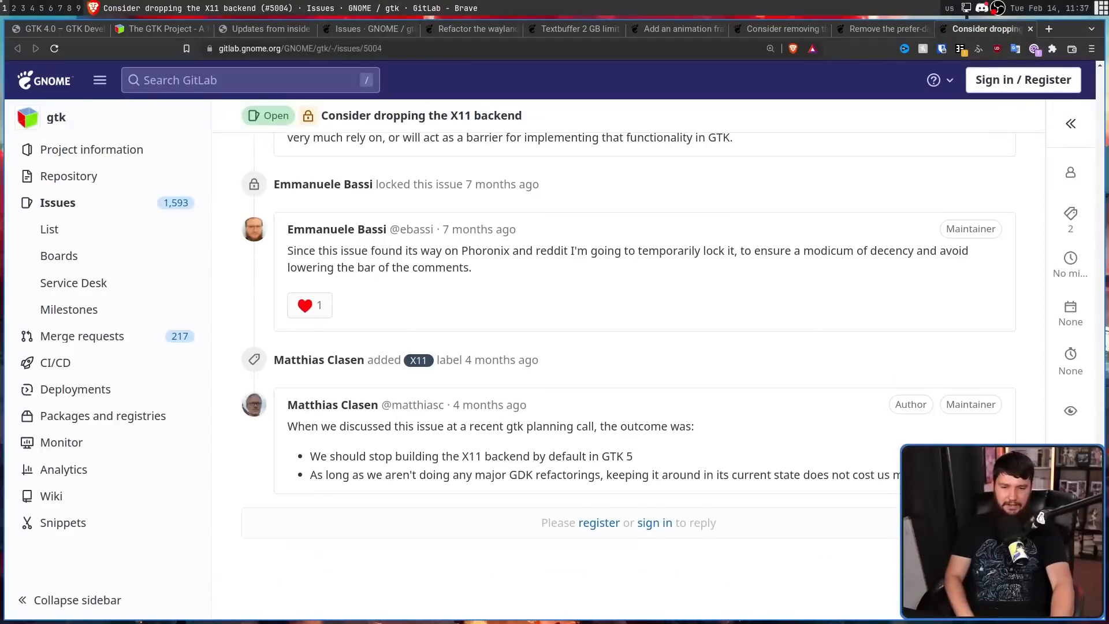
mouse_move(644, 345)
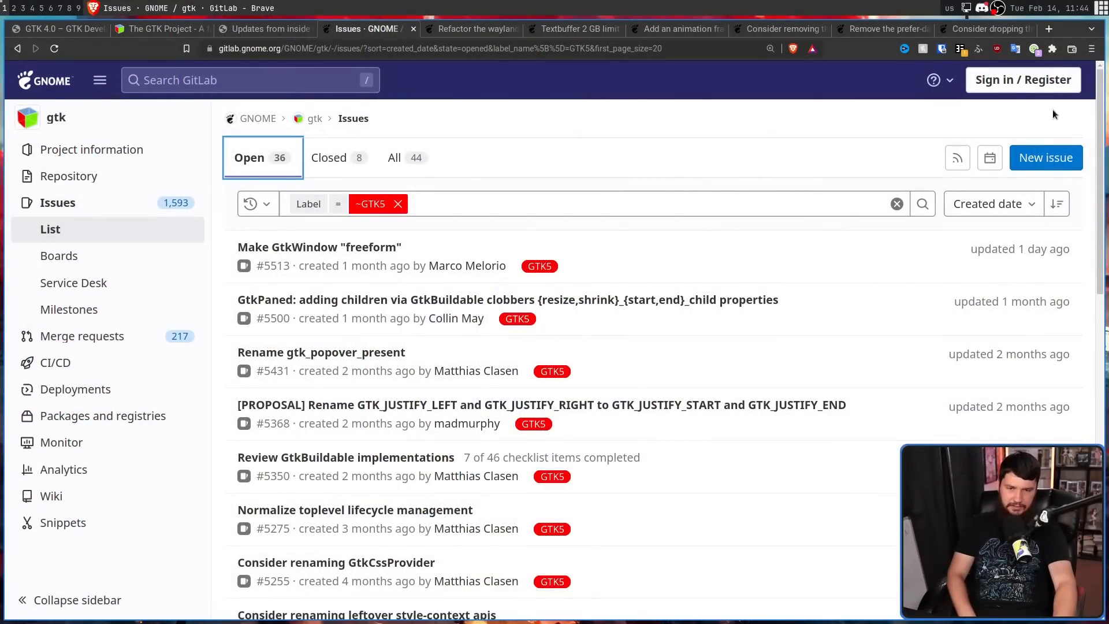
Step: Leave the GTK5 issue list for the ABI Laboratory API/ABI changes review of GTK
scroll("down", 3)
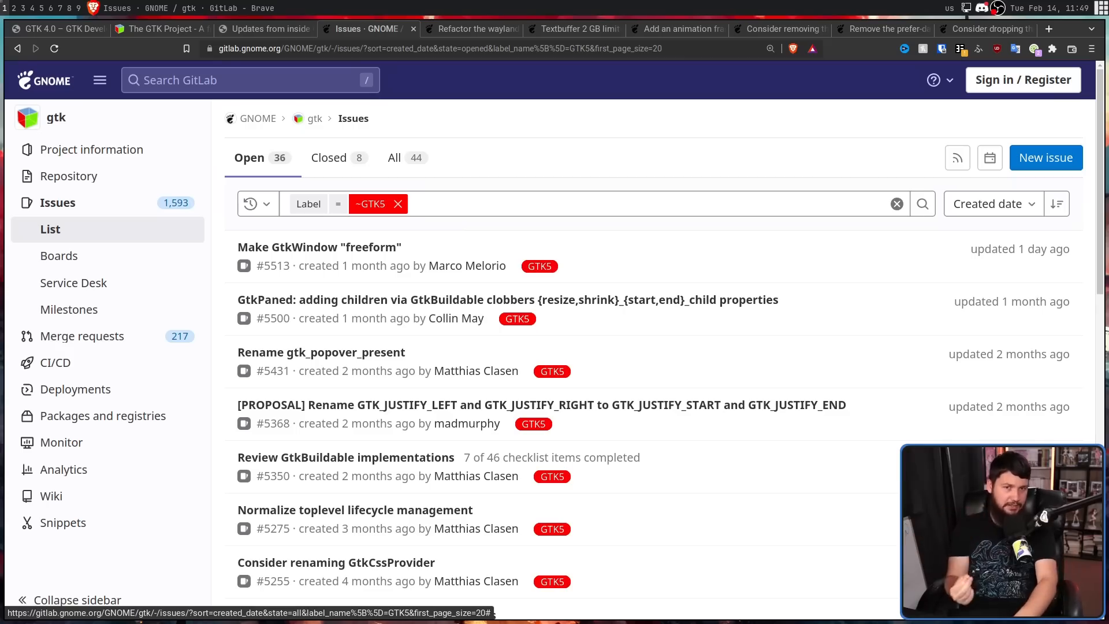
left_click(990, 29)
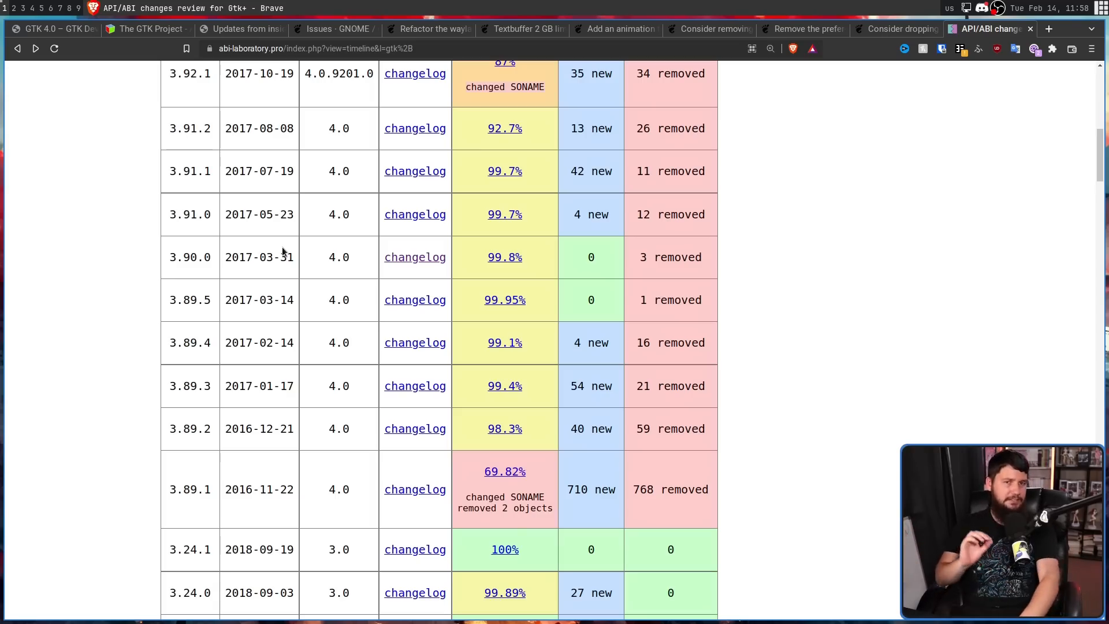
Step: Move from the GTK 3.89–3.92 version timeline to the Phoronix GTK+ 4 plan article
left_click(990, 29)
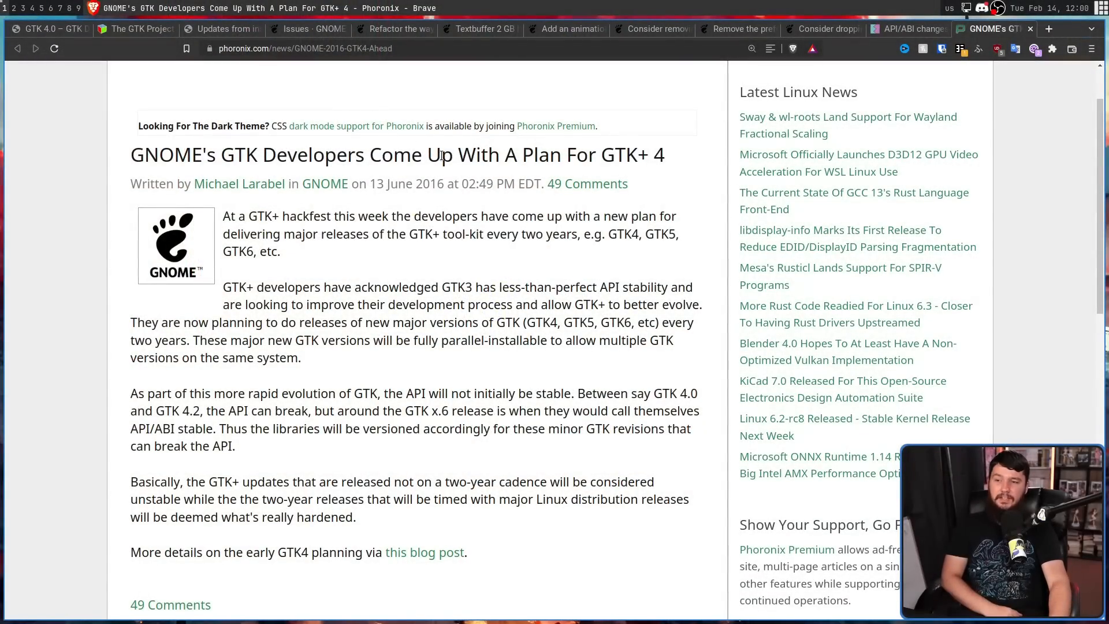
mouse_move(670, 155)
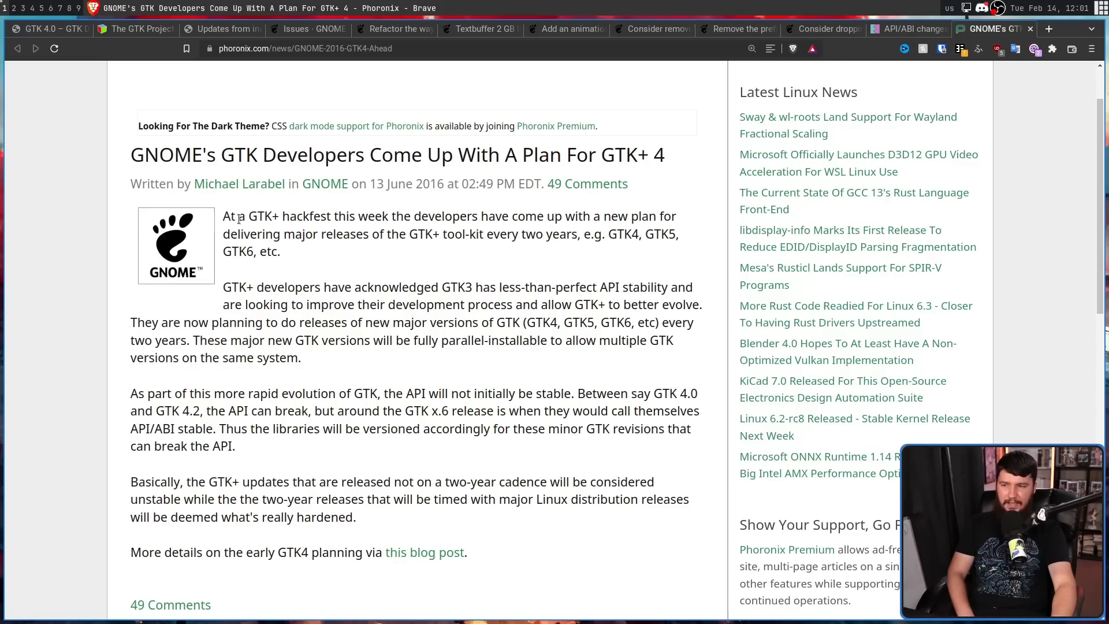
mouse_move(463, 191)
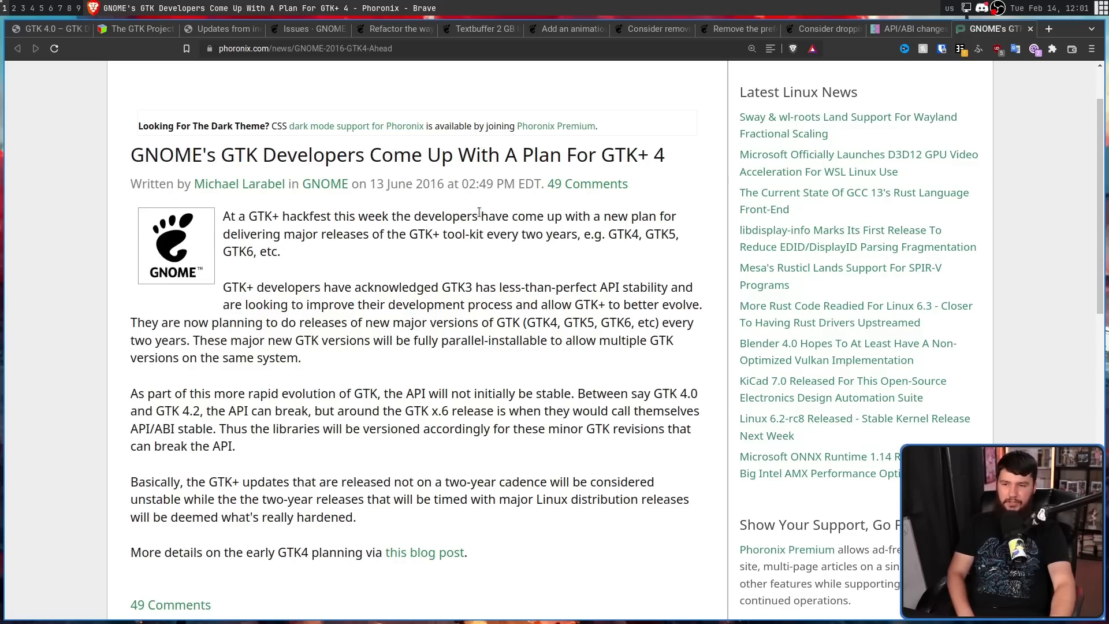
mouse_move(389, 227)
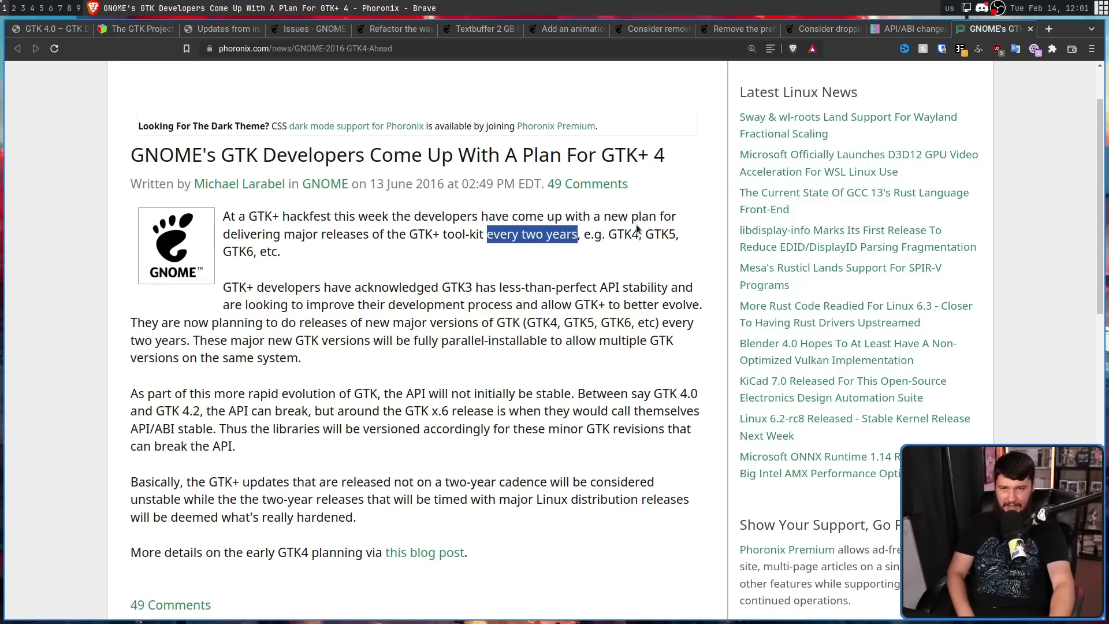
mouse_move(580, 287)
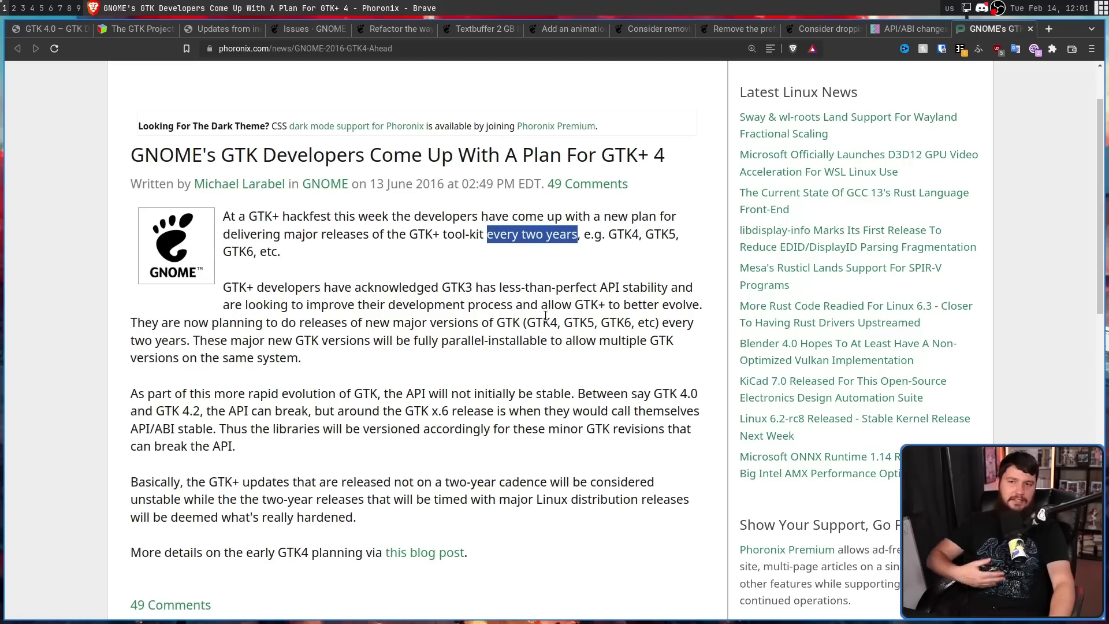
Step: Unmark the phrase 'every two years' in the Phoronix GTK+ 4 plan article
left_click(532, 287)
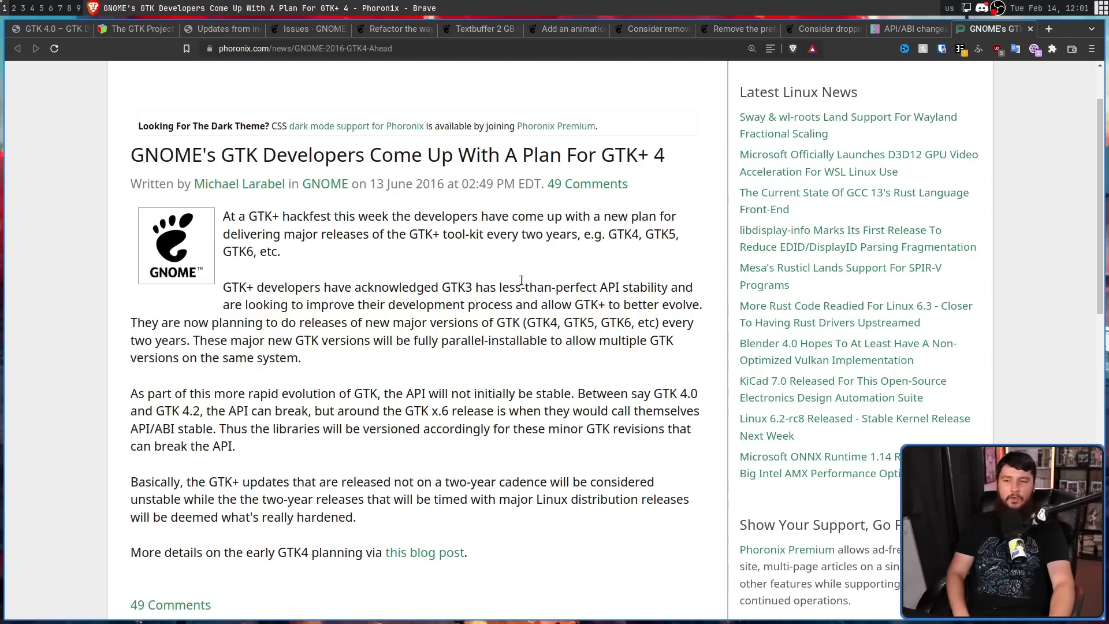